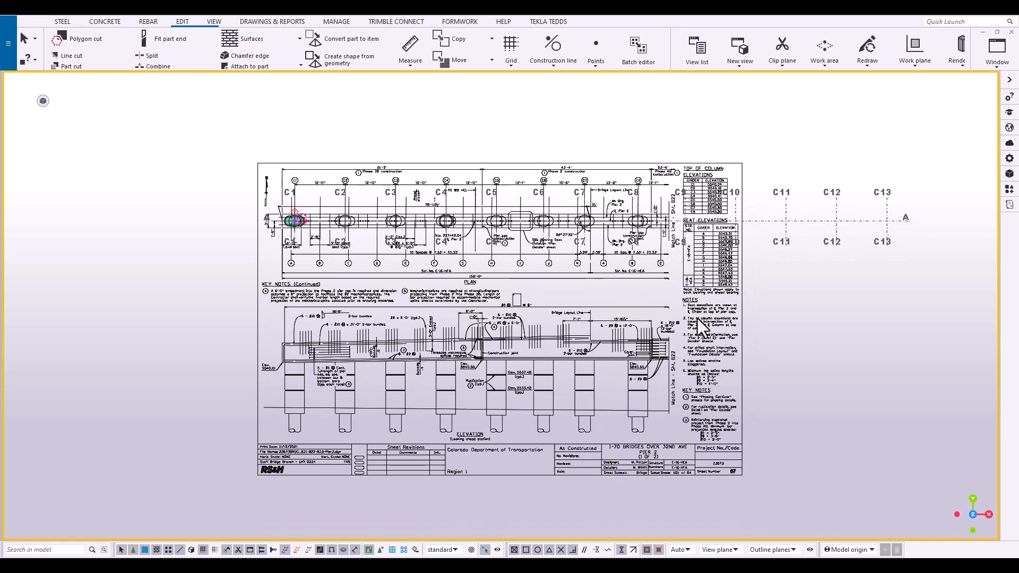
pyautogui.moveTo(305, 240)
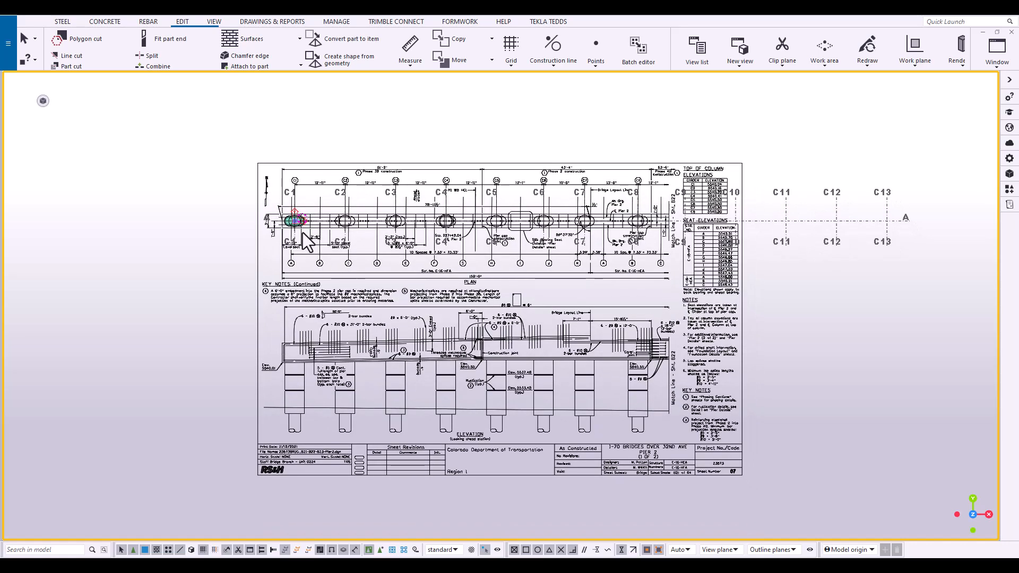
pyautogui.moveTo(504, 344)
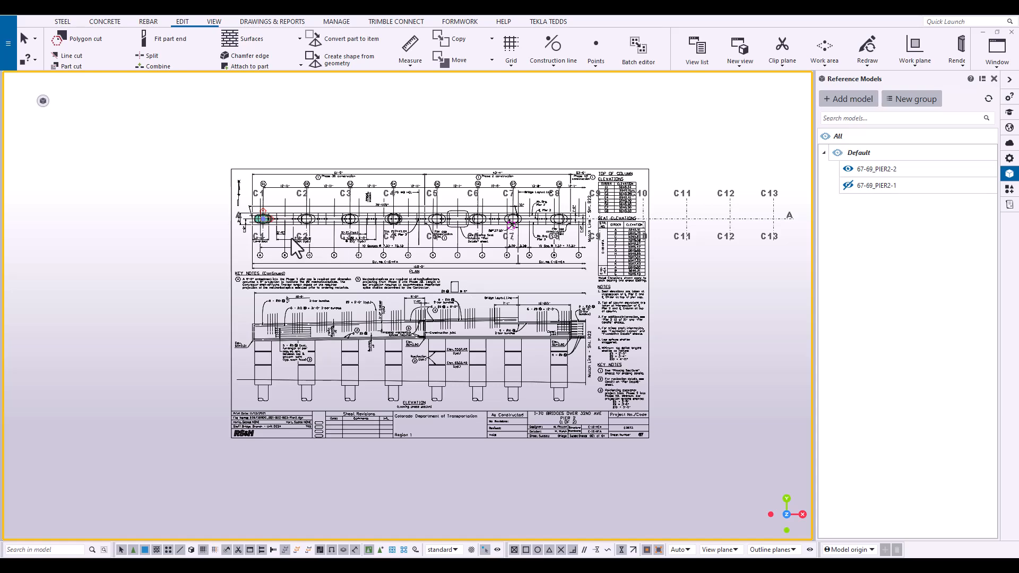
pyautogui.moveTo(297, 228)
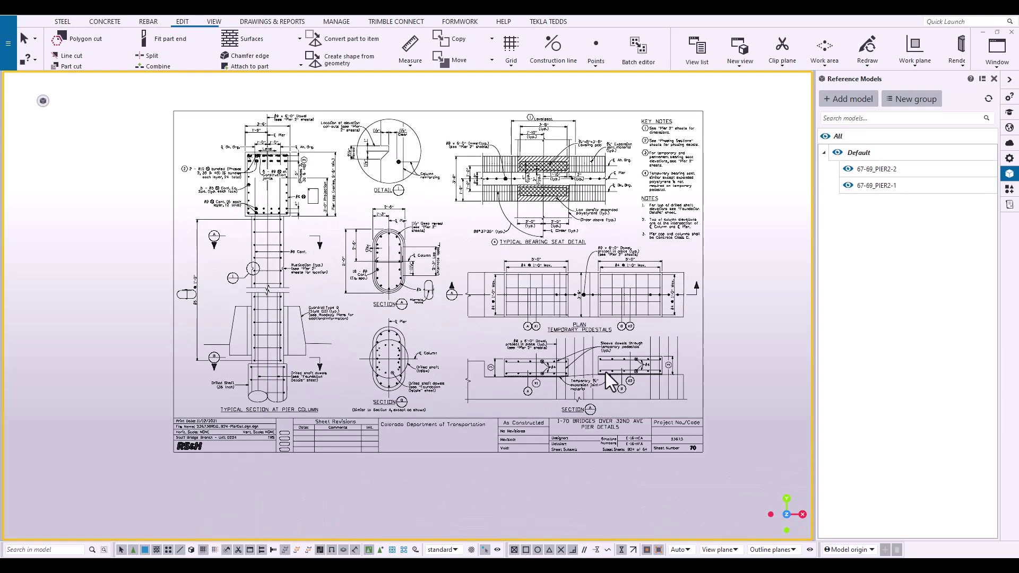
pyautogui.moveTo(393, 189)
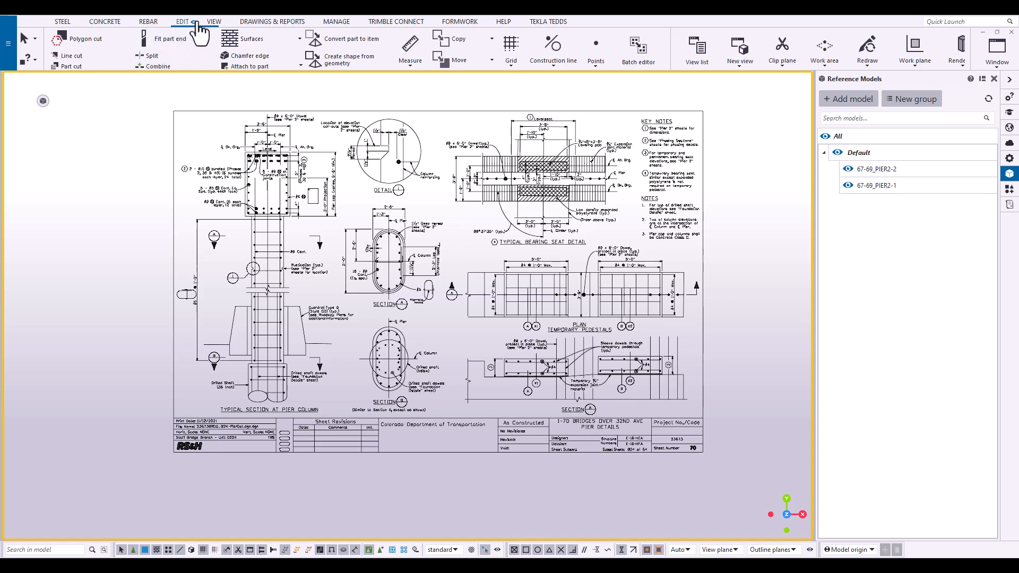
# Zoom in on Section A's oval column and its bars from the View tab
pyautogui.click(214, 22)
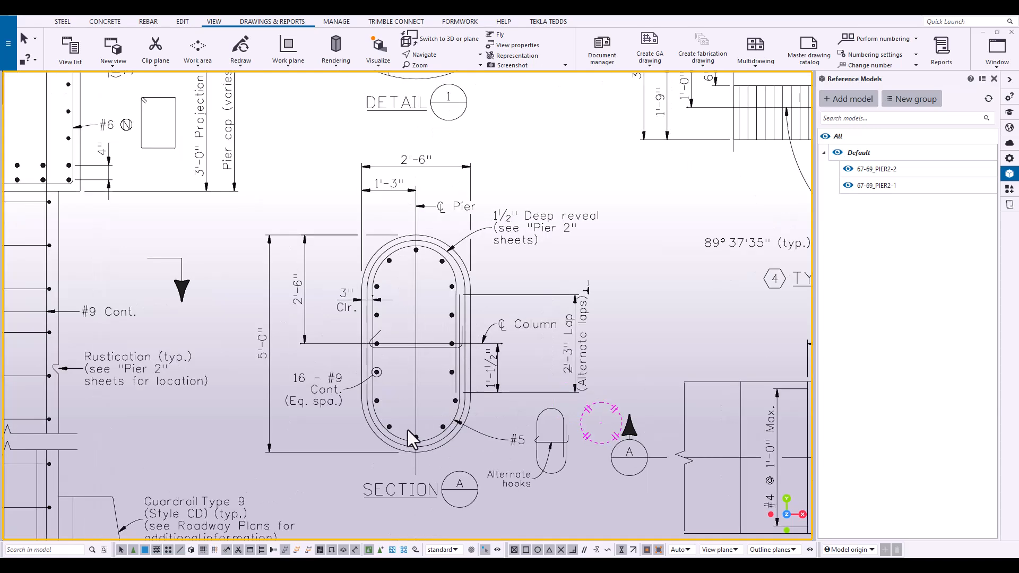
pyautogui.moveTo(268, 359)
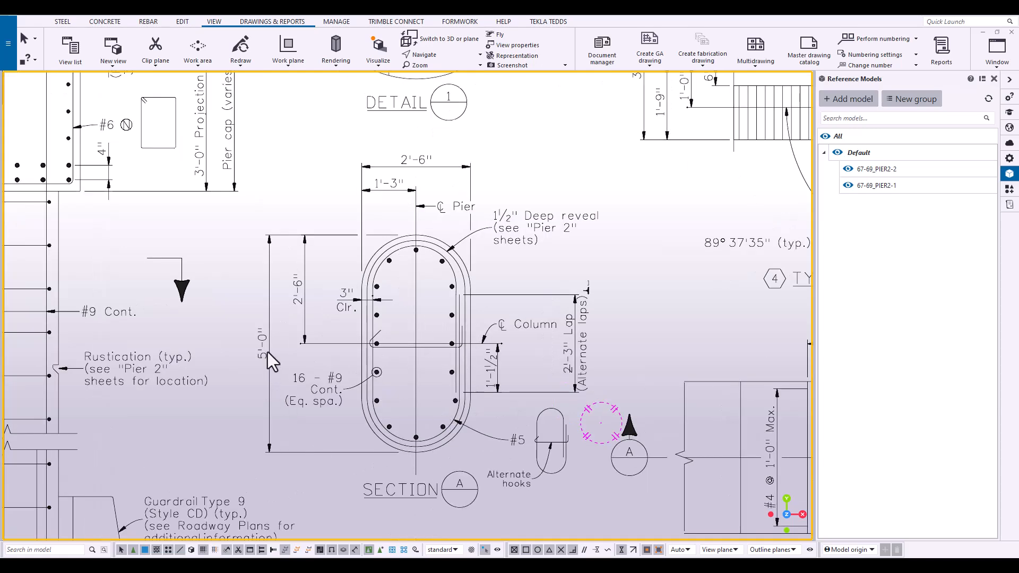
pyautogui.moveTo(431, 176)
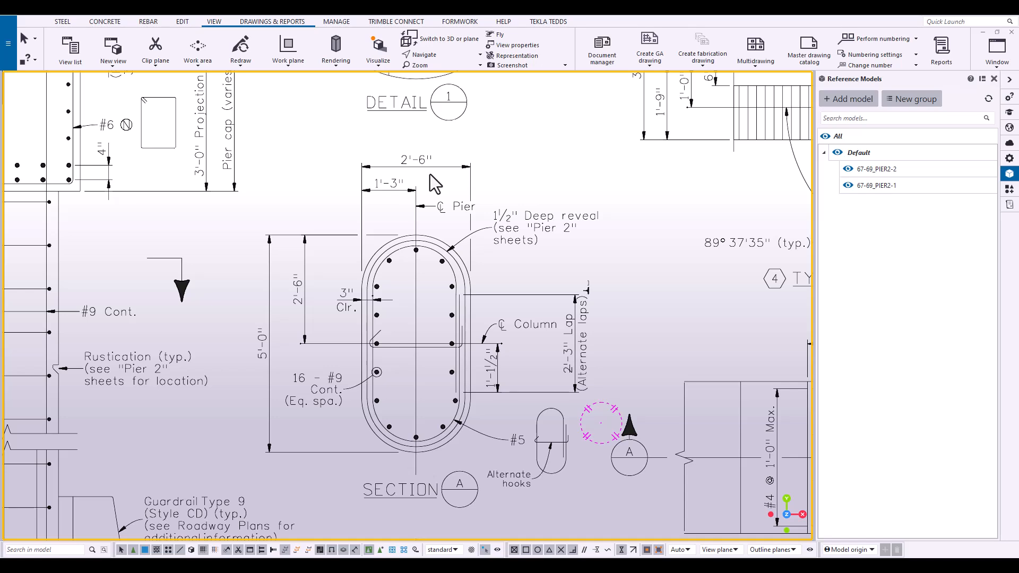
pyautogui.moveTo(188, 29)
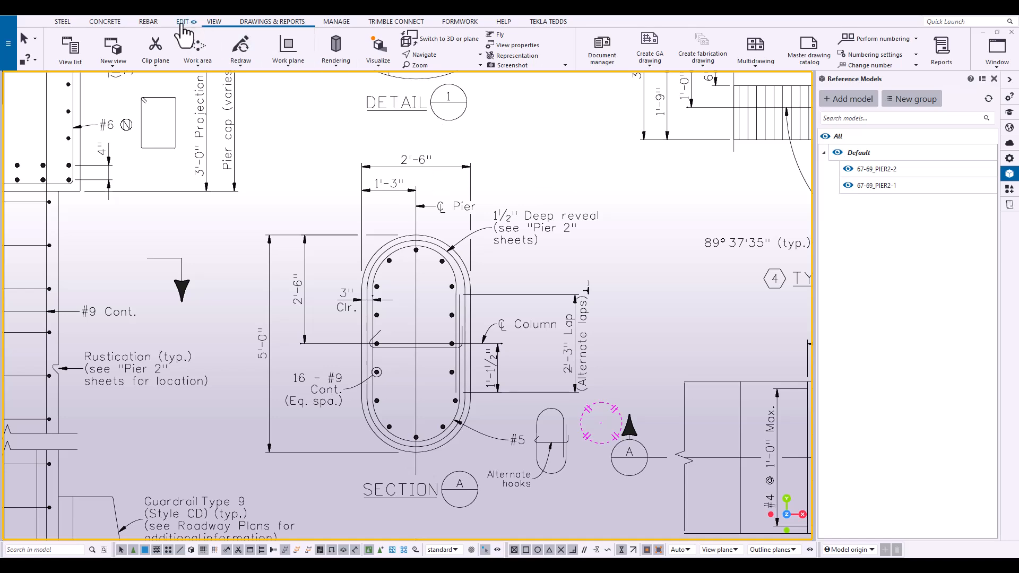
# Copy construction lines 2'-6" across and 5'-0" down over Section A
pyautogui.click(182, 21)
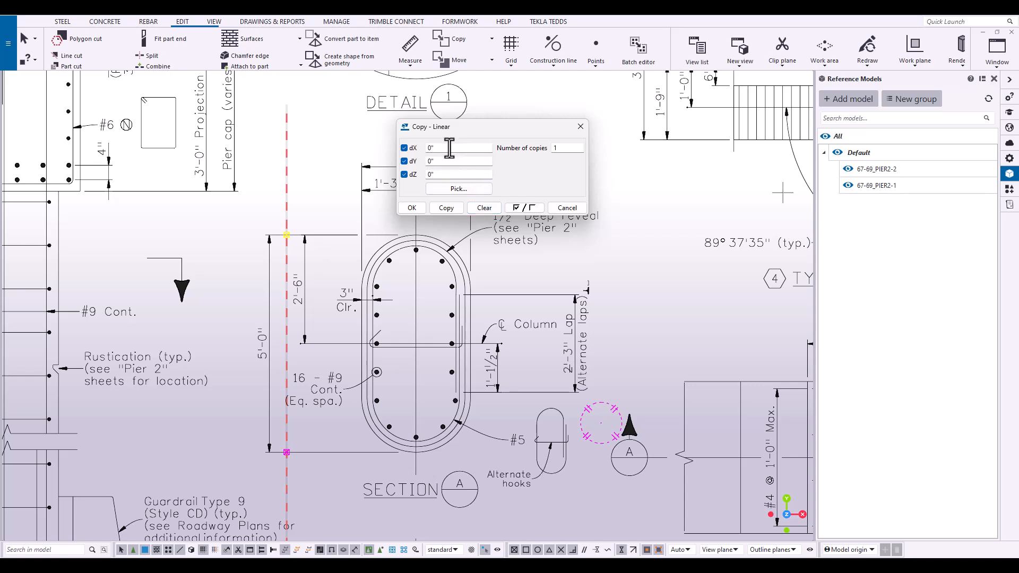
pyautogui.write("2'6")
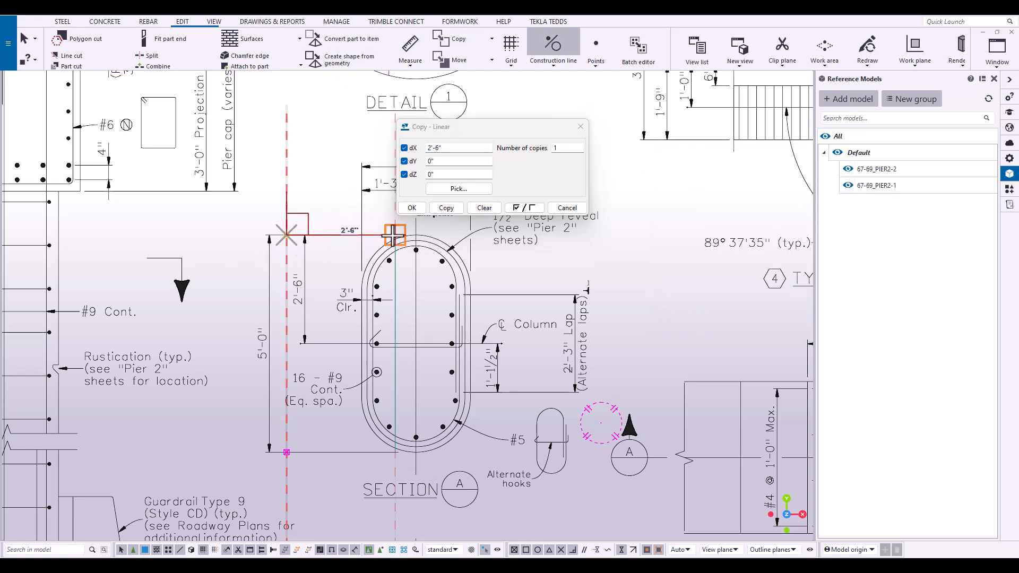
pyautogui.click(447, 208)
pyautogui.write("-5'-")
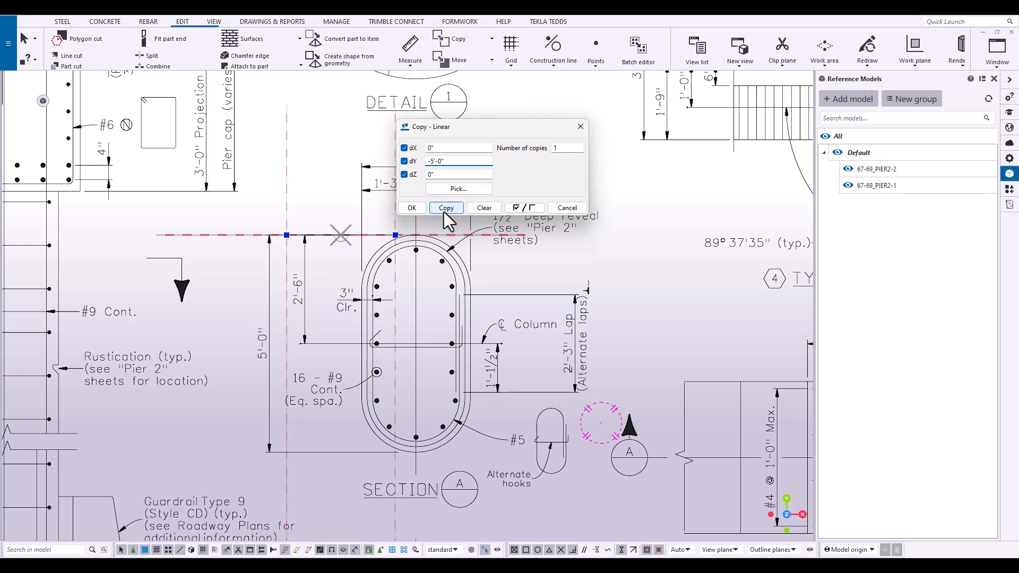
pyautogui.click(446, 207)
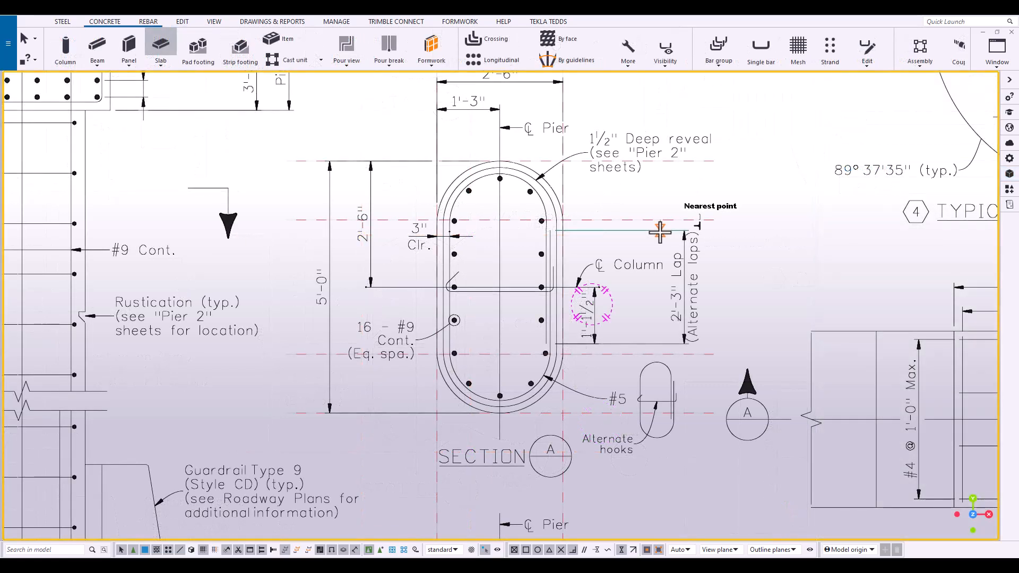
pyautogui.moveTo(643, 218)
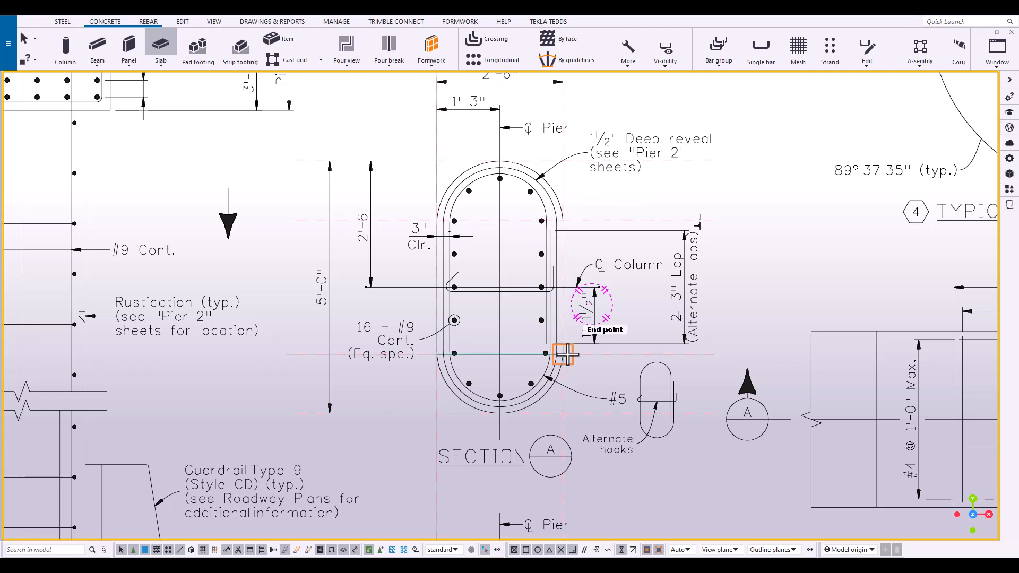
pyautogui.moveTo(486, 413)
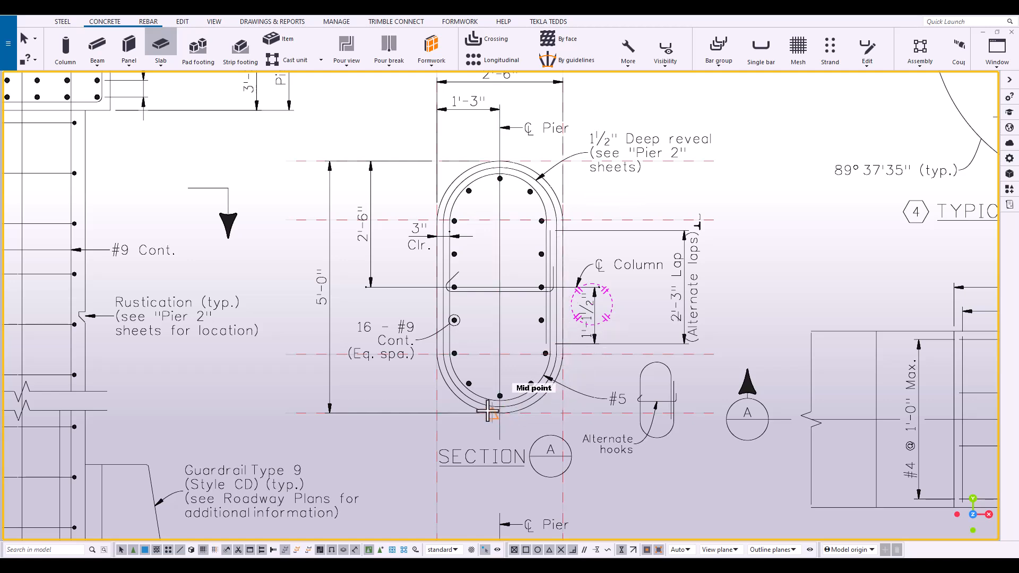
pyautogui.moveTo(481, 221)
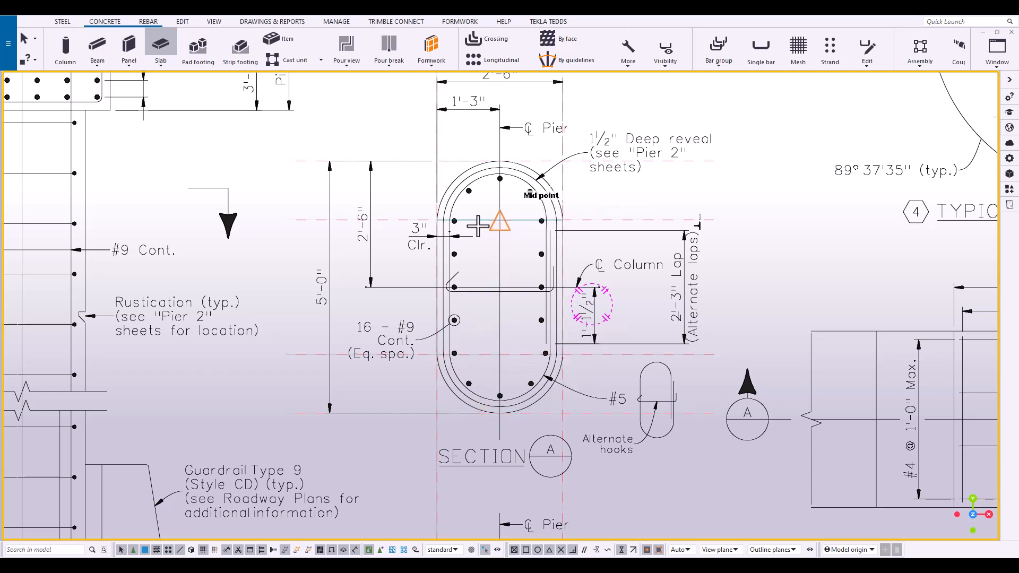
pyautogui.moveTo(529, 167)
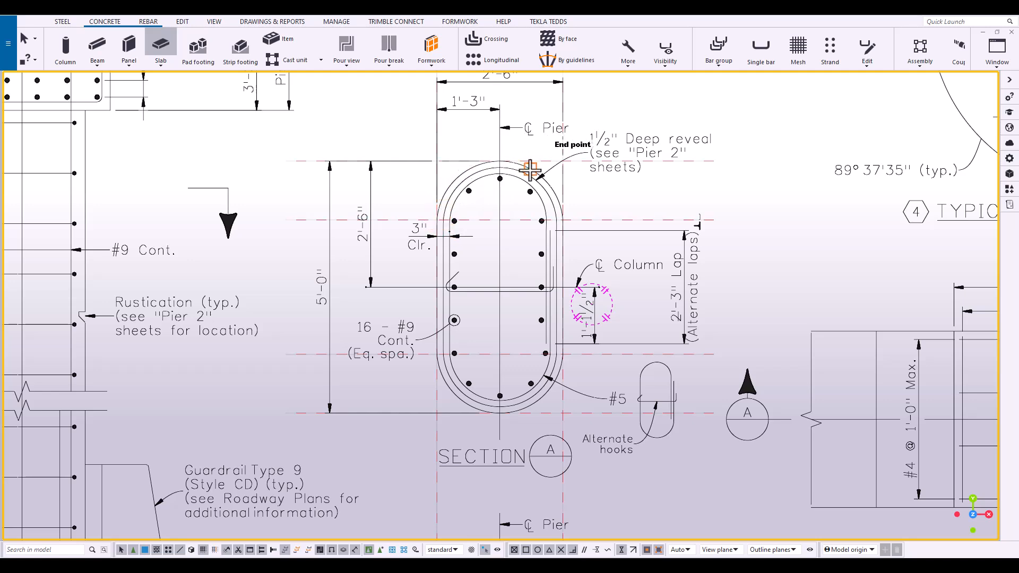
pyautogui.moveTo(544, 218)
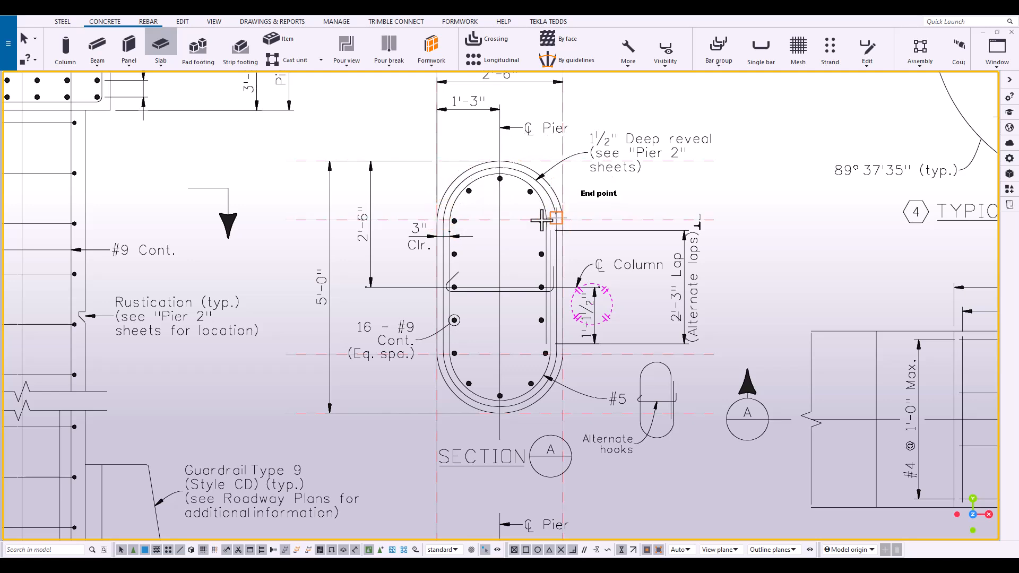
pyautogui.moveTo(163, 44)
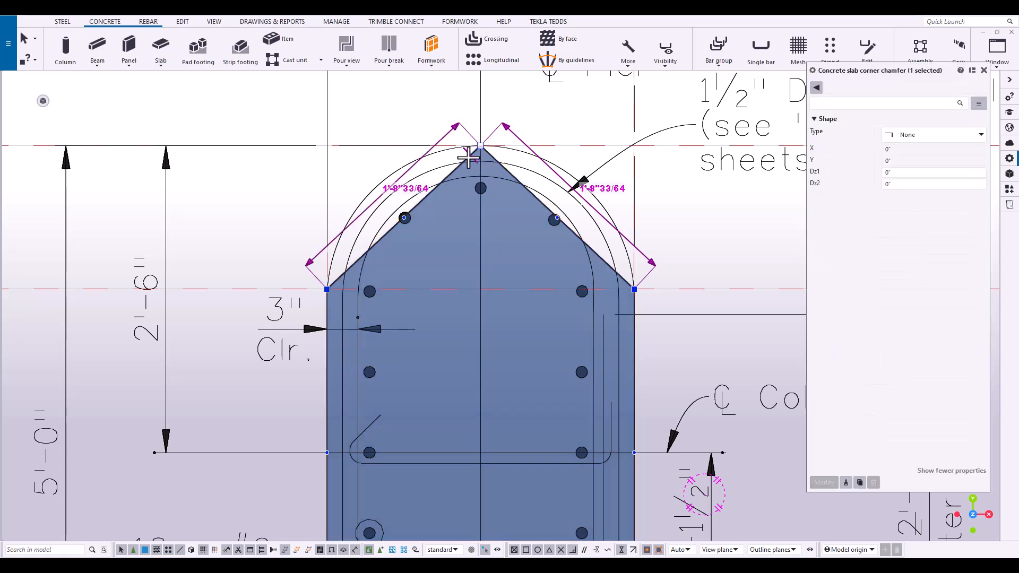
# Set the slab's end corner chamfers to Arc type
pyautogui.click(934, 135)
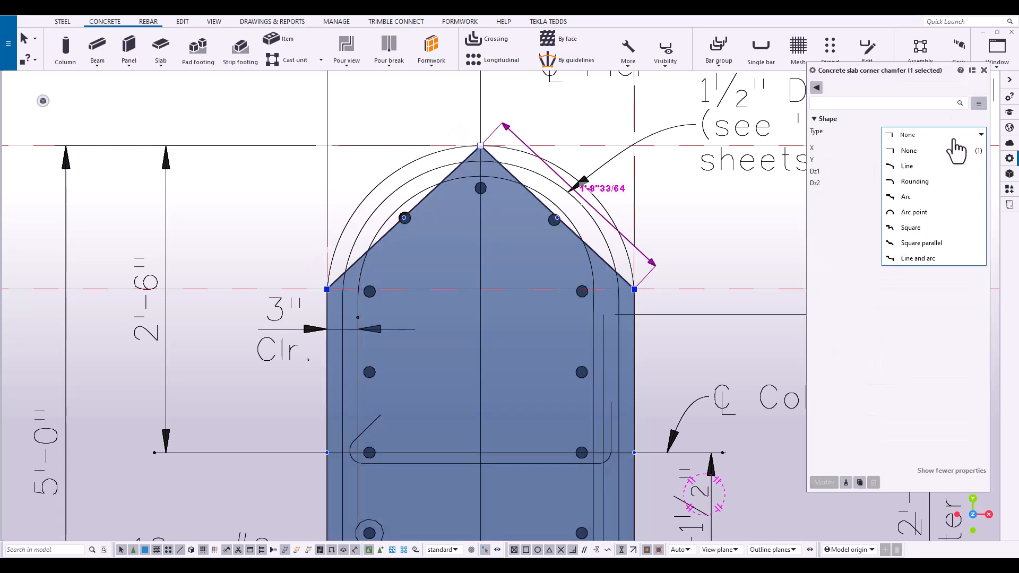
pyautogui.click(914, 212)
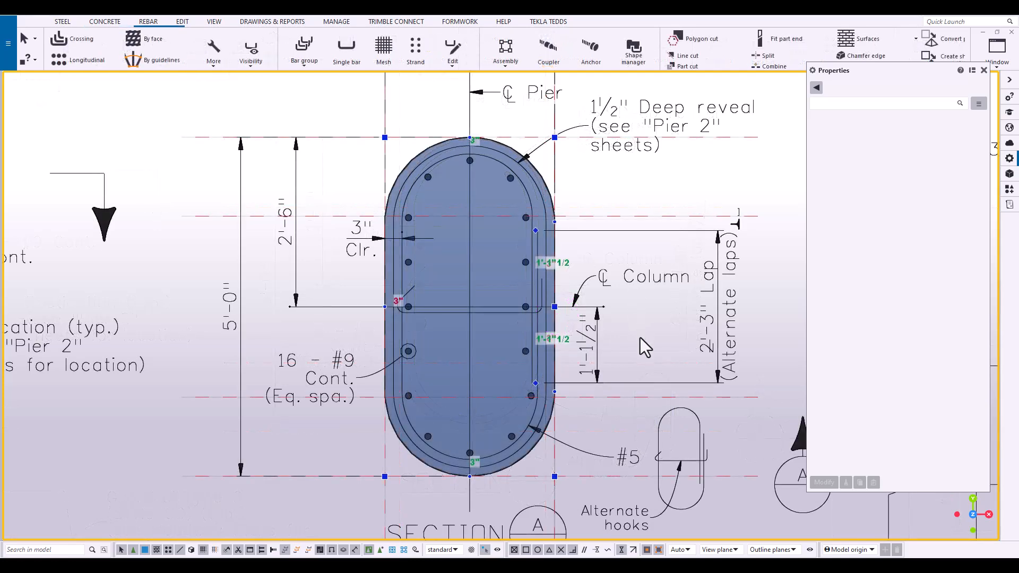
pyautogui.moveTo(654, 402)
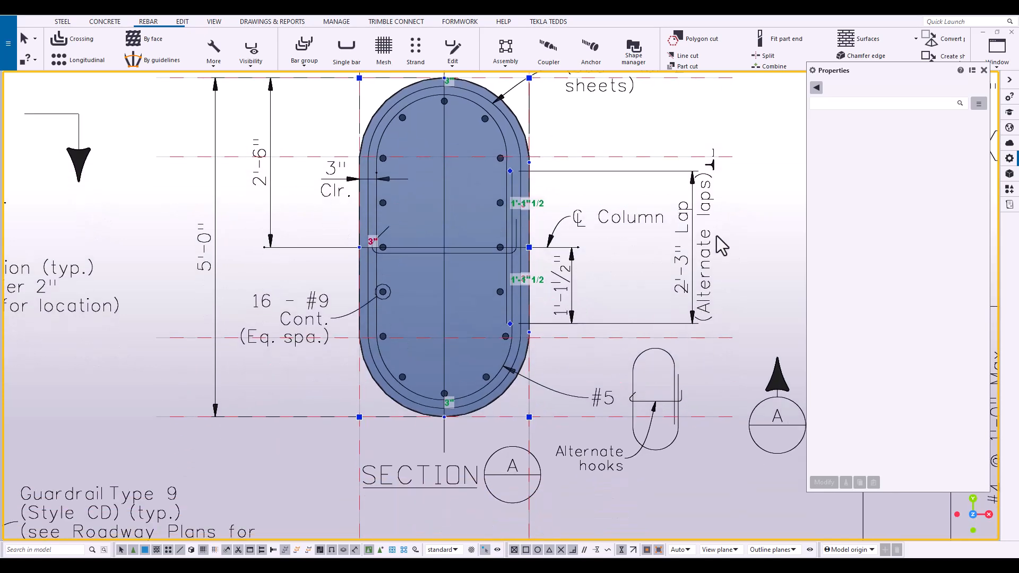
pyautogui.moveTo(686, 320)
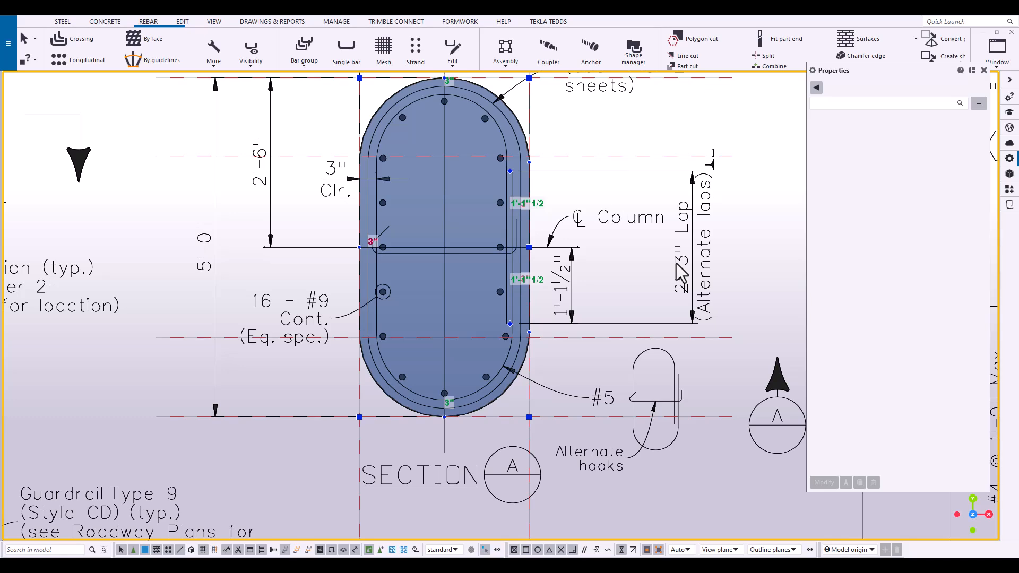
pyautogui.moveTo(337, 194)
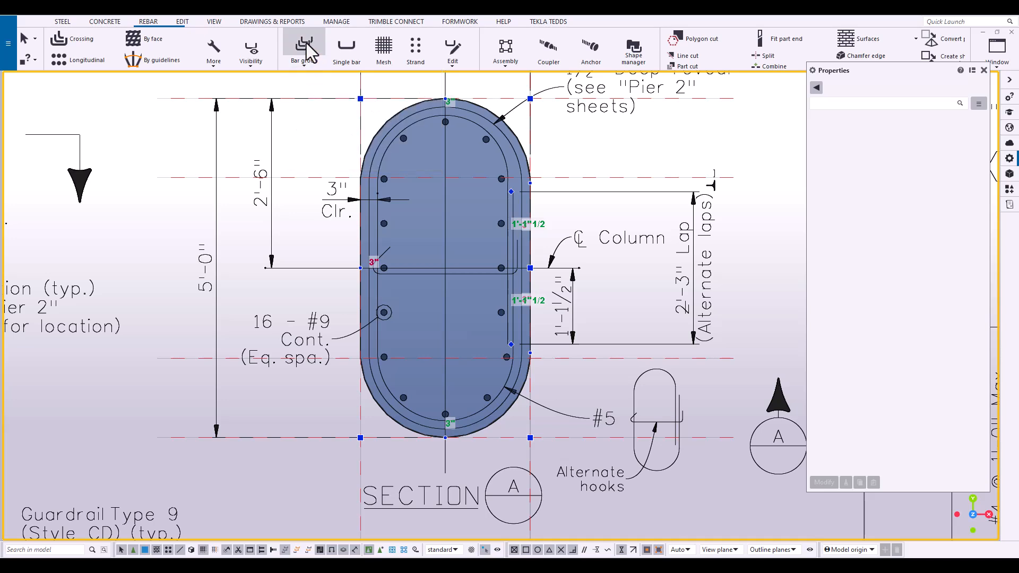
# Start a TIE bar group with grade A615-60 and size #5
pyautogui.click(303, 45)
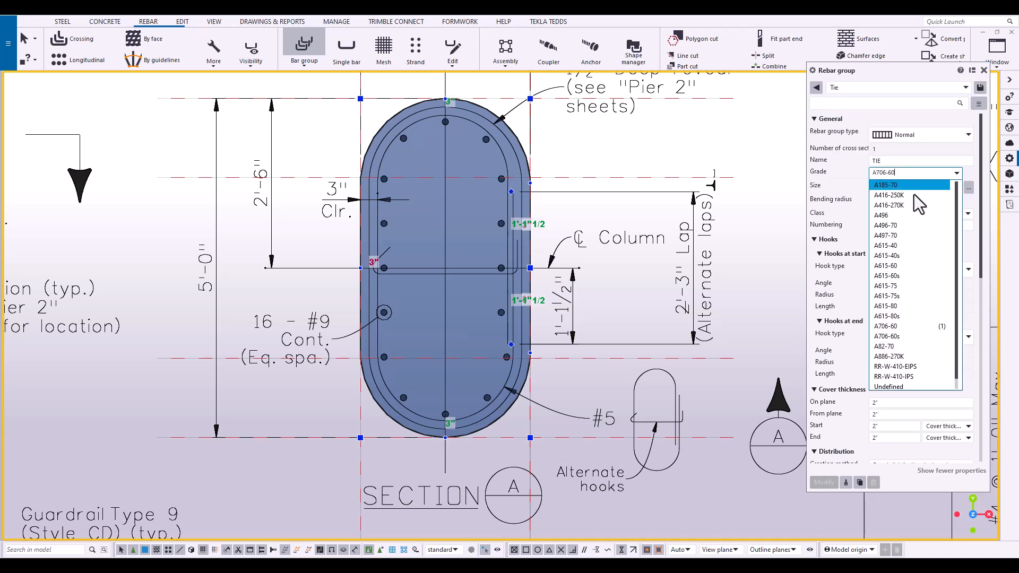
pyautogui.click(886, 265)
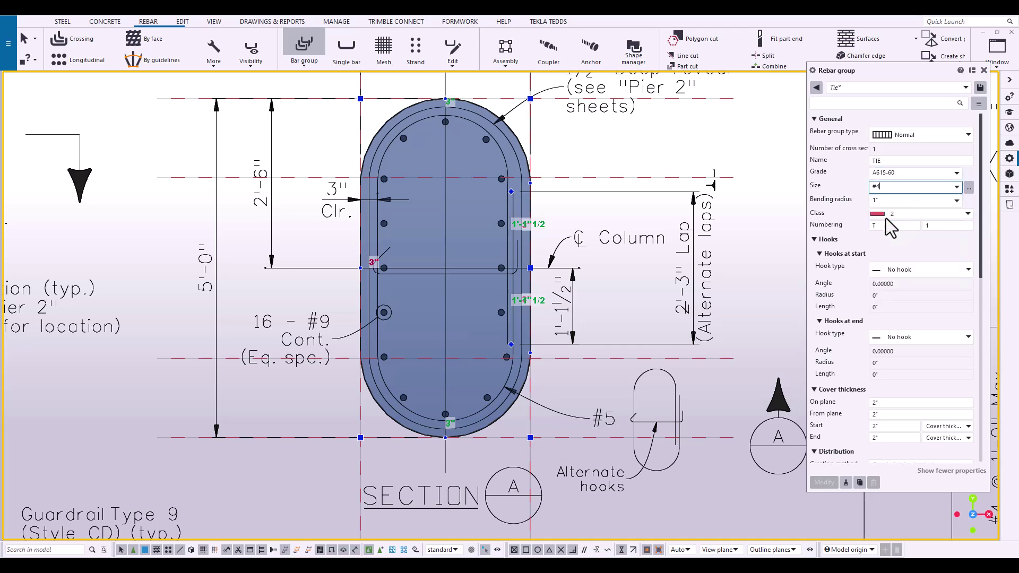
pyautogui.write('#5')
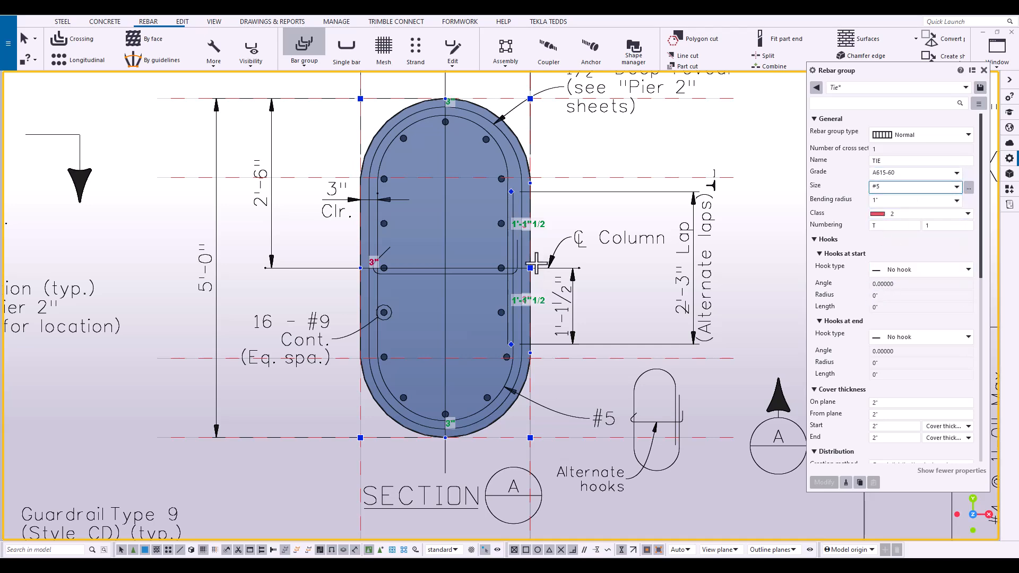
pyautogui.moveTo(511, 403)
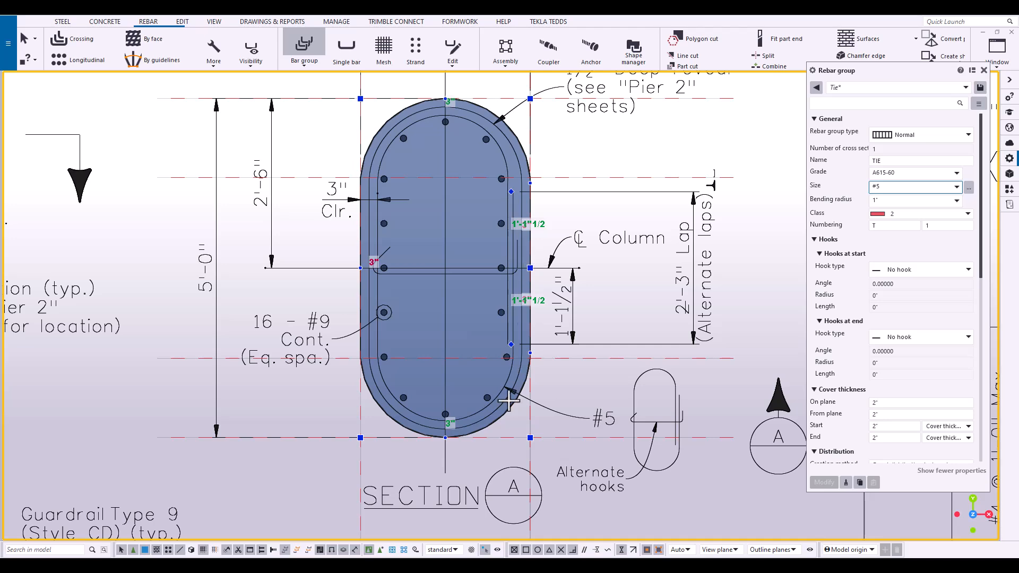
pyautogui.moveTo(530, 370)
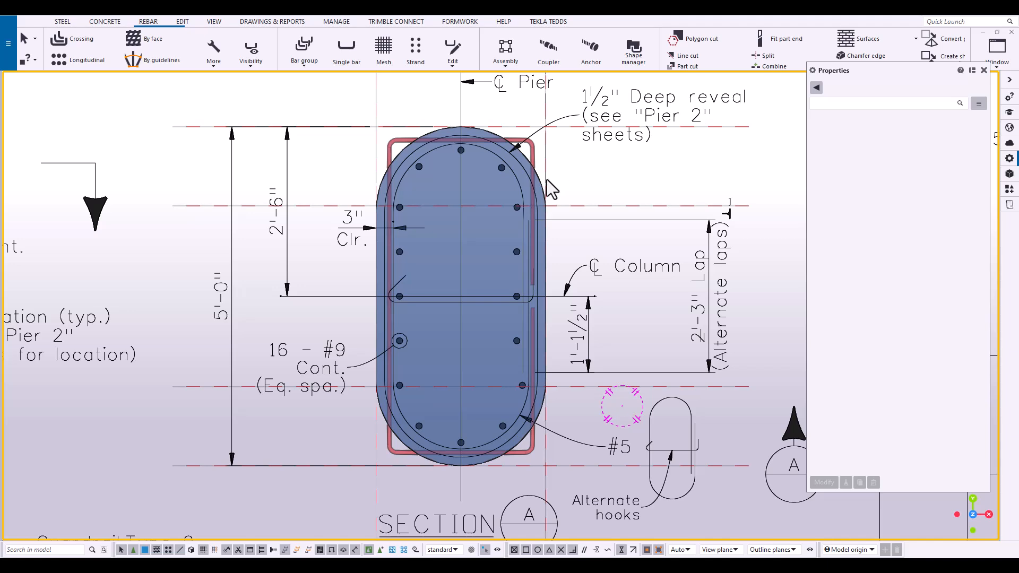
pyautogui.moveTo(514, 181)
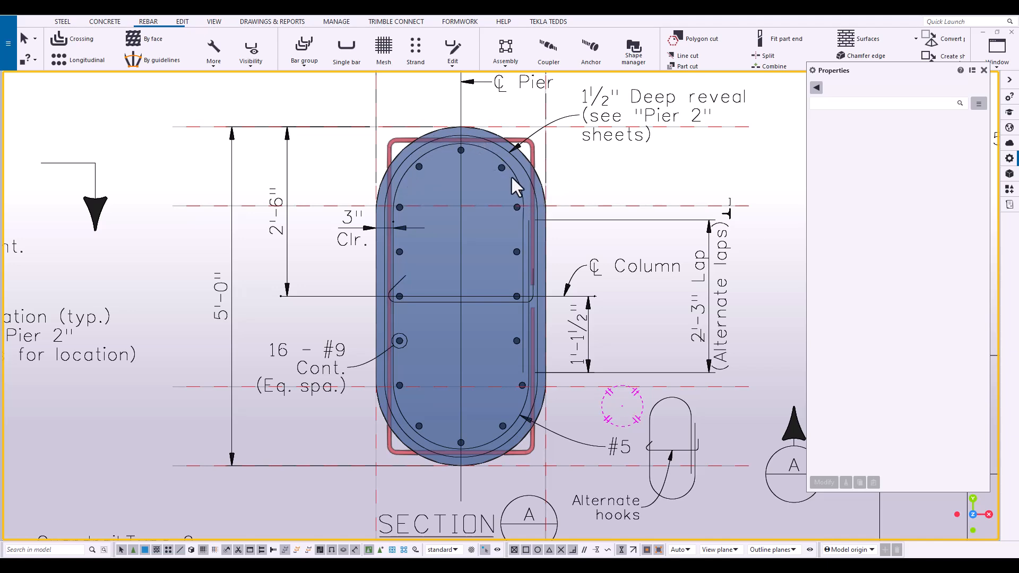
pyautogui.moveTo(539, 154)
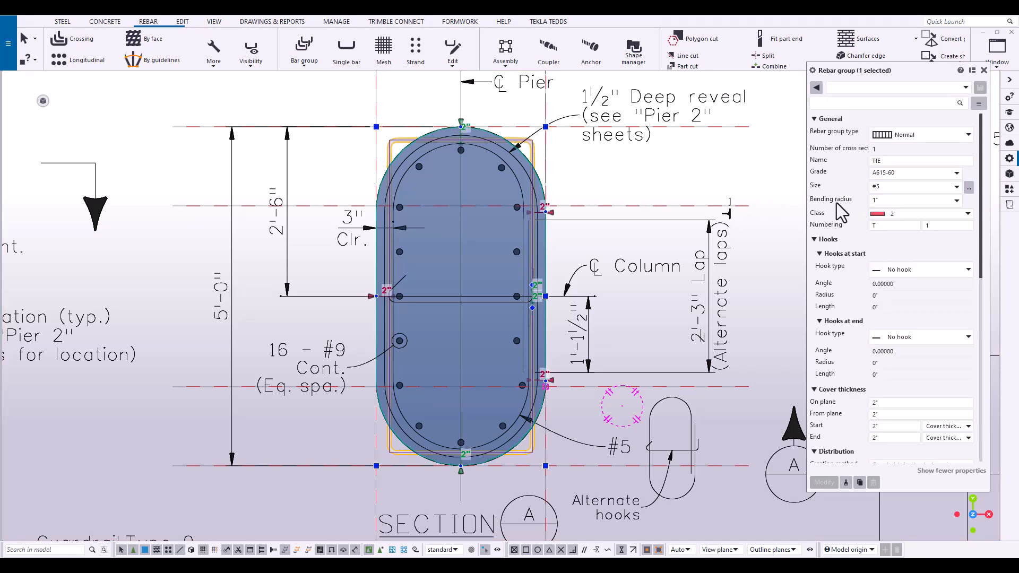
# Set the tie's bending radius to 11" and its plane covers to 3"
pyautogui.click(957, 200)
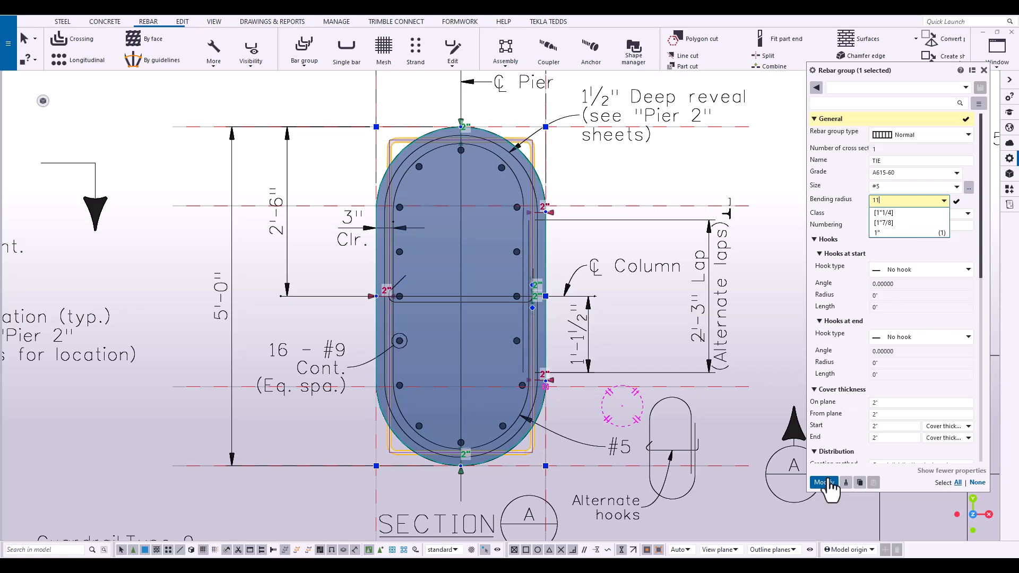
pyautogui.click(824, 483)
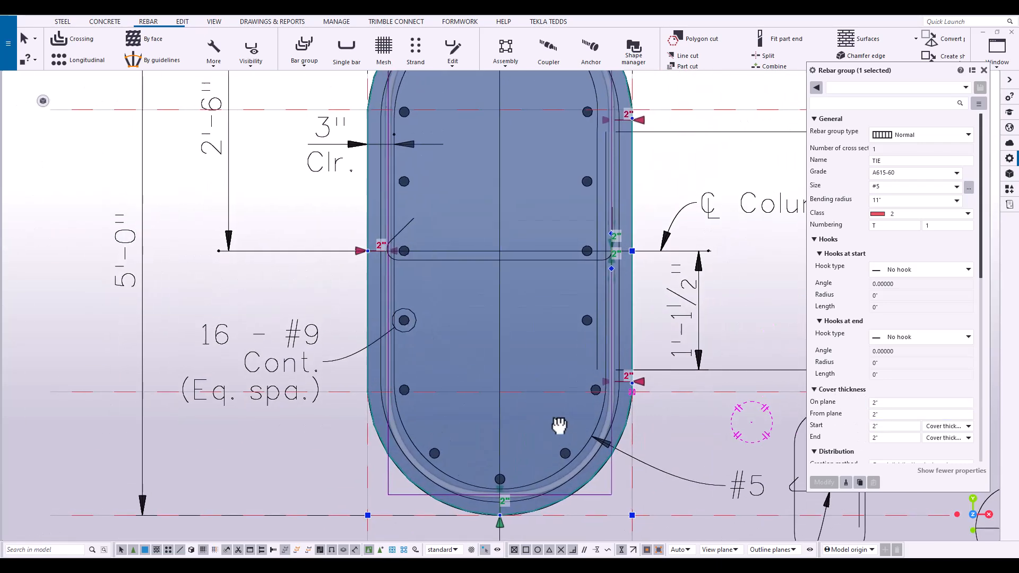
pyautogui.click(914, 414)
pyautogui.write('3')
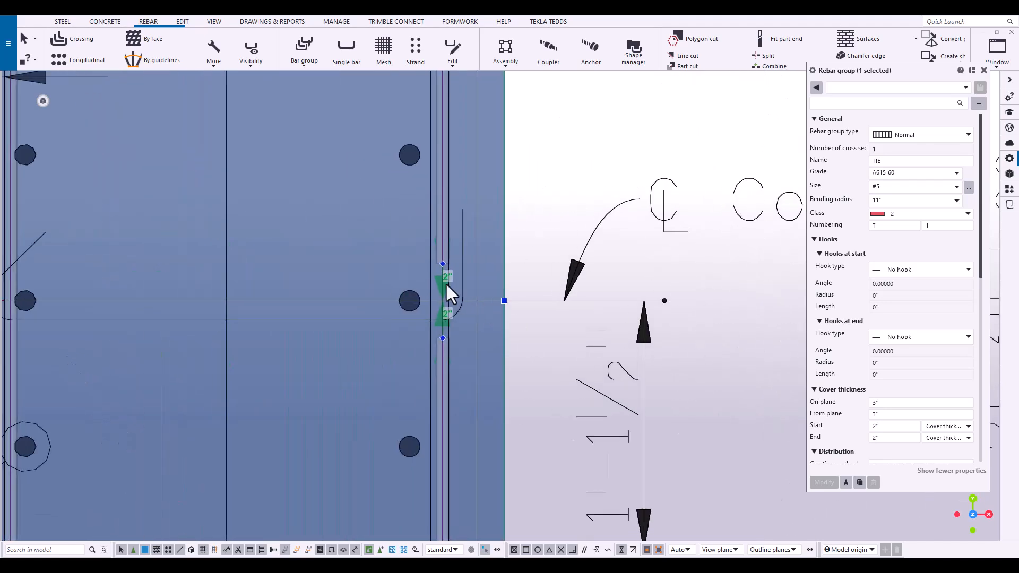
pyautogui.moveTo(468, 293)
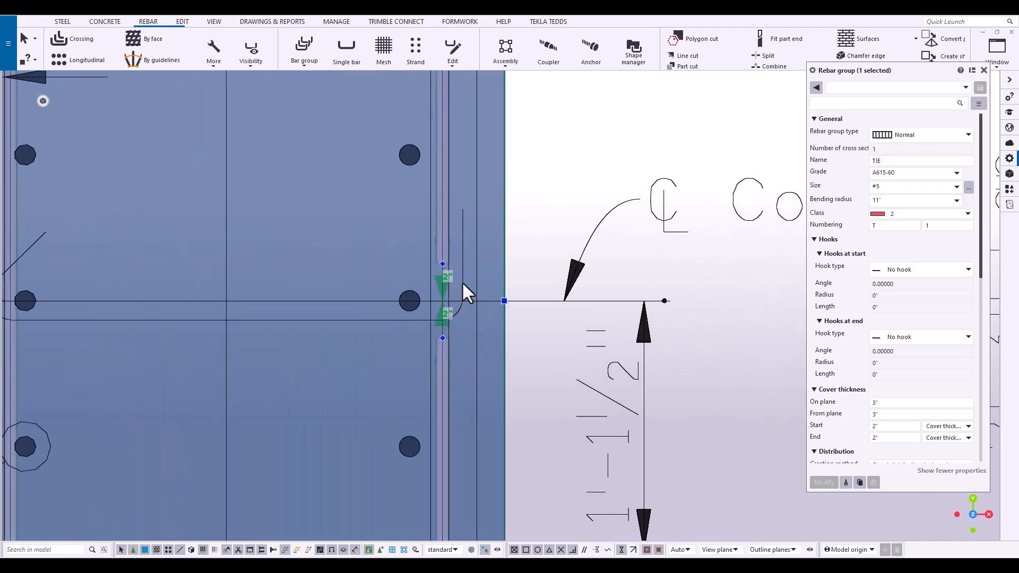
# Apply -1'1.5" start and end cover to the tie at its overlap point
pyautogui.click(894, 427)
pyautogui.write("-1'1.5")
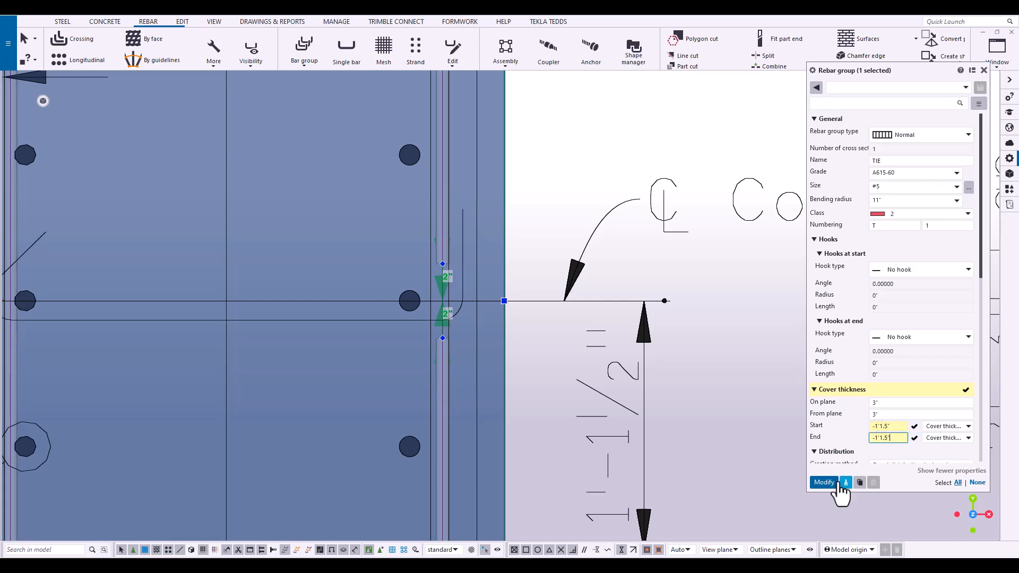
pyautogui.click(824, 483)
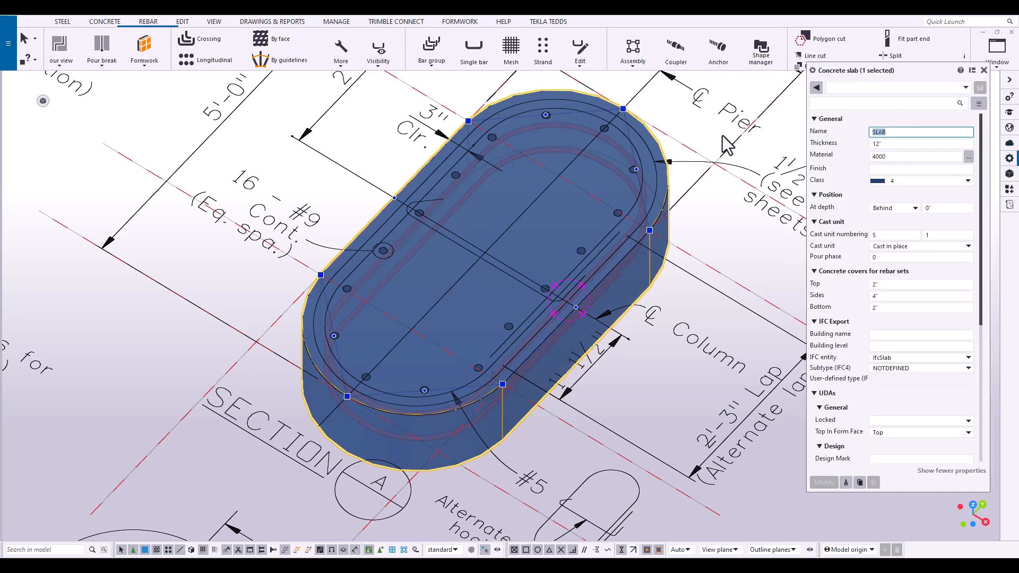
# Name the concrete part COL, showing the full column with repeated ties
pyautogui.write('COL')
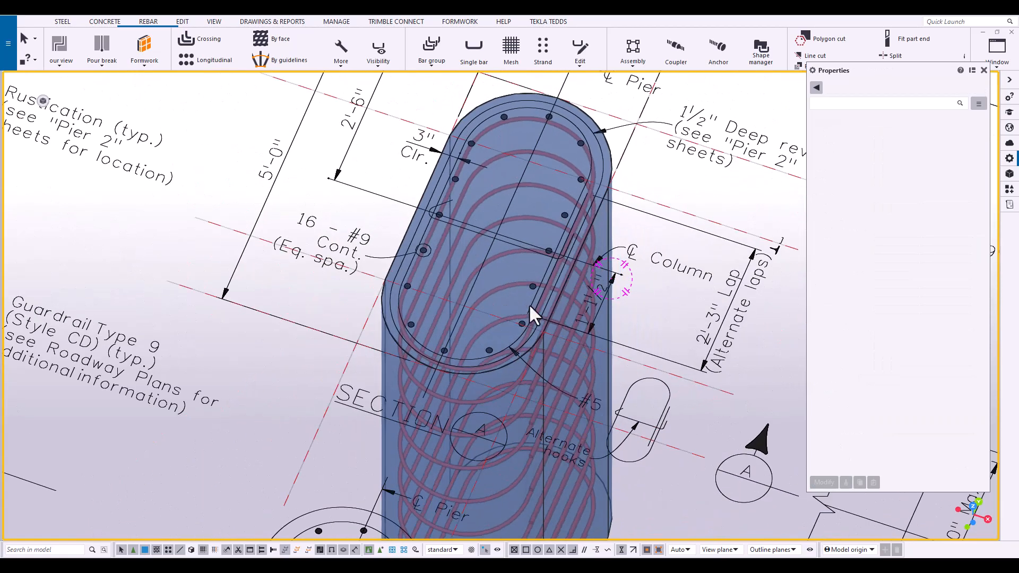
pyautogui.moveTo(572, 210)
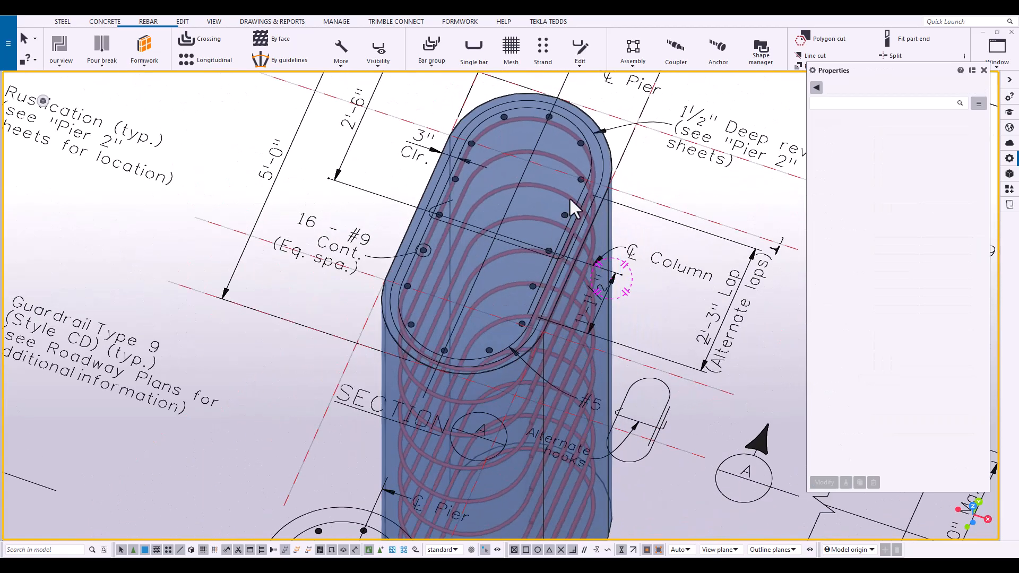
pyautogui.moveTo(536, 251)
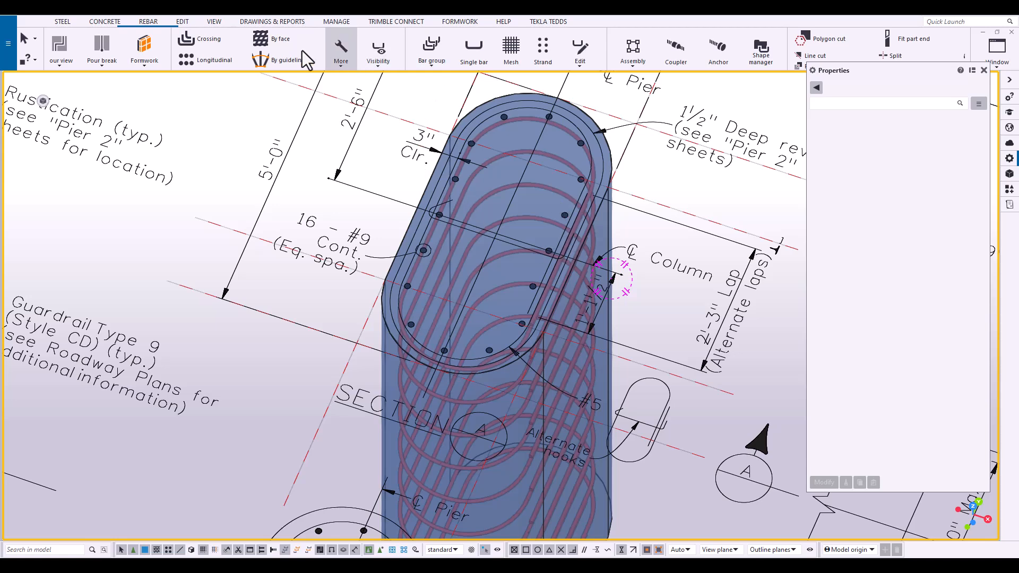
pyautogui.moveTo(277, 38)
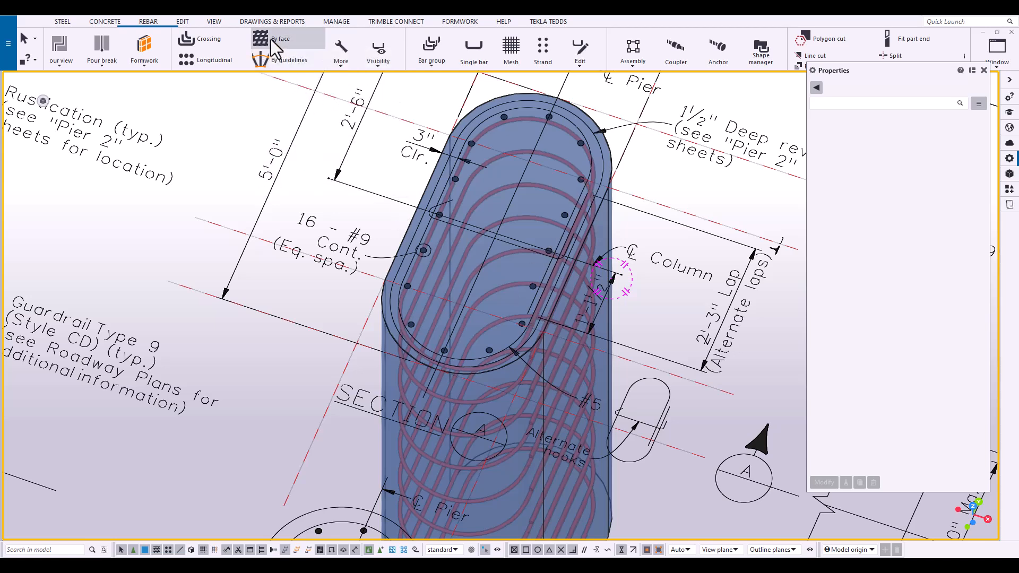
# Start a By face rebar set along the column faces
pyautogui.click(272, 39)
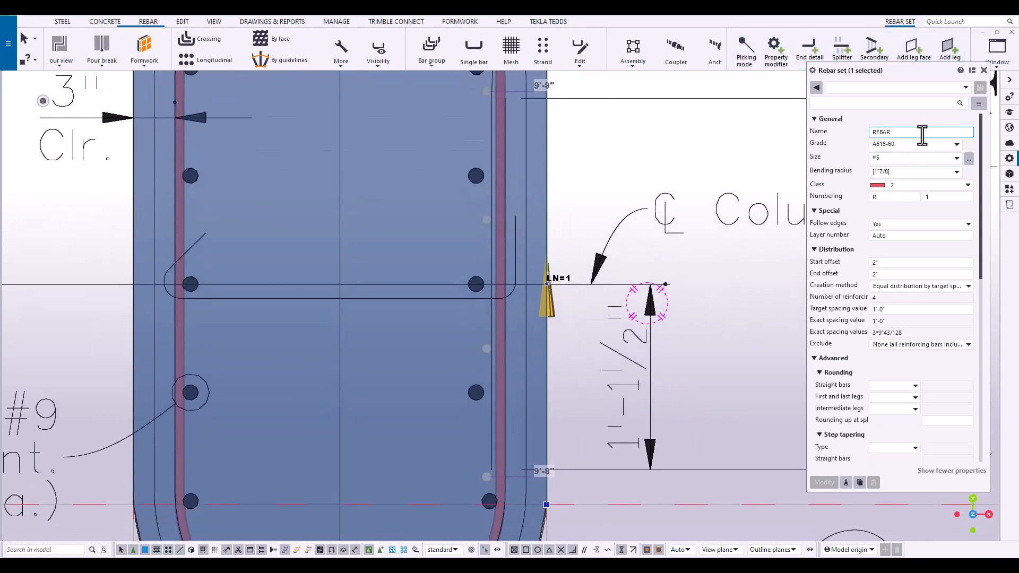
# Load the Vertical preset, set bar size #9, and adjust bar distribution
pyautogui.click(960, 87)
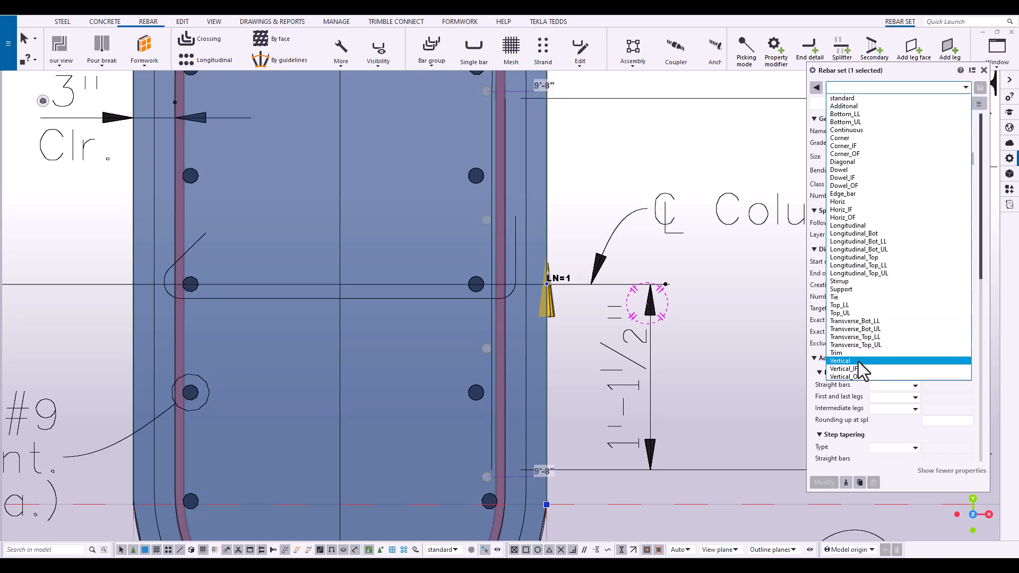
pyautogui.click(840, 361)
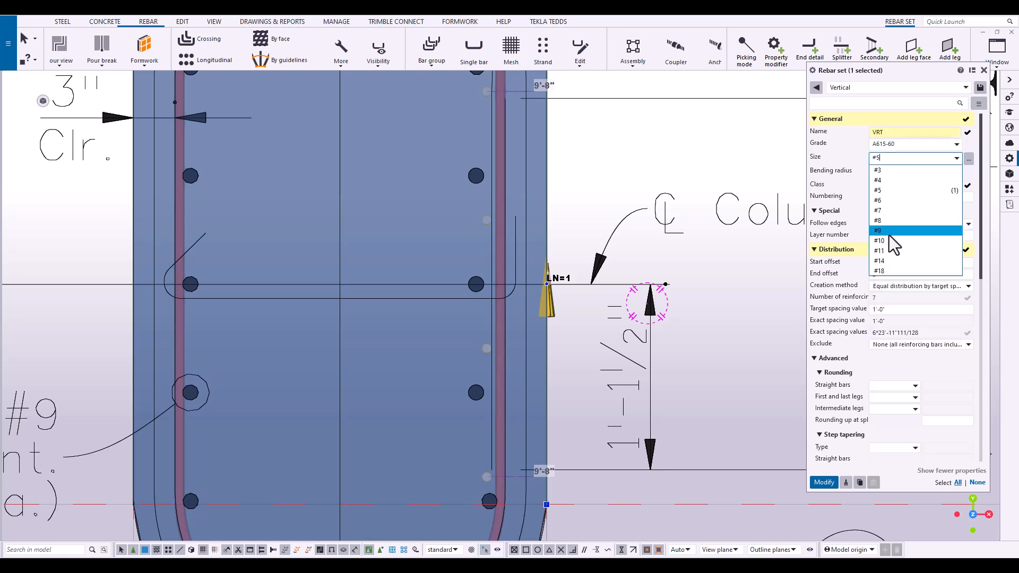
pyautogui.click(878, 230)
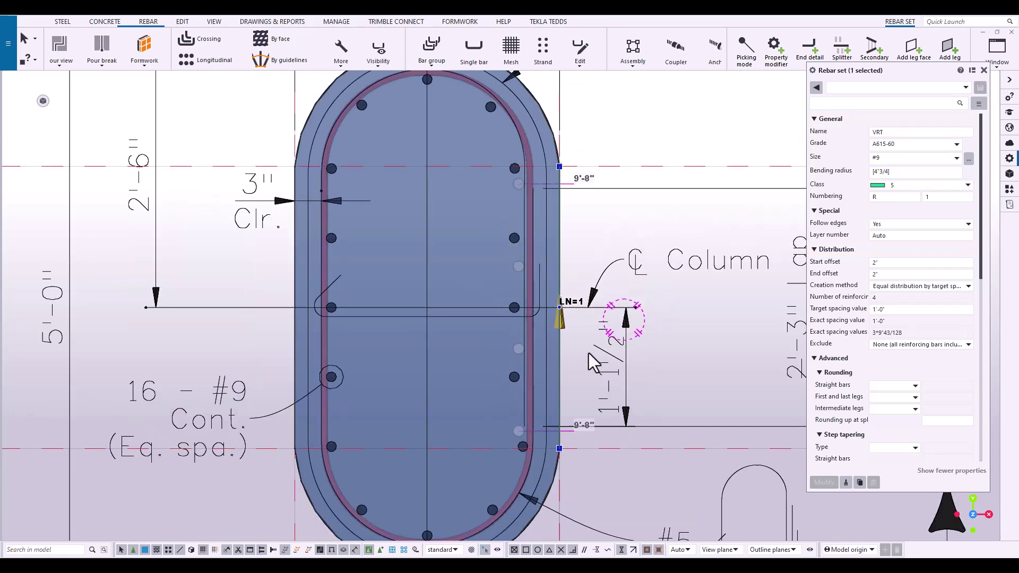
pyautogui.moveTo(921, 303)
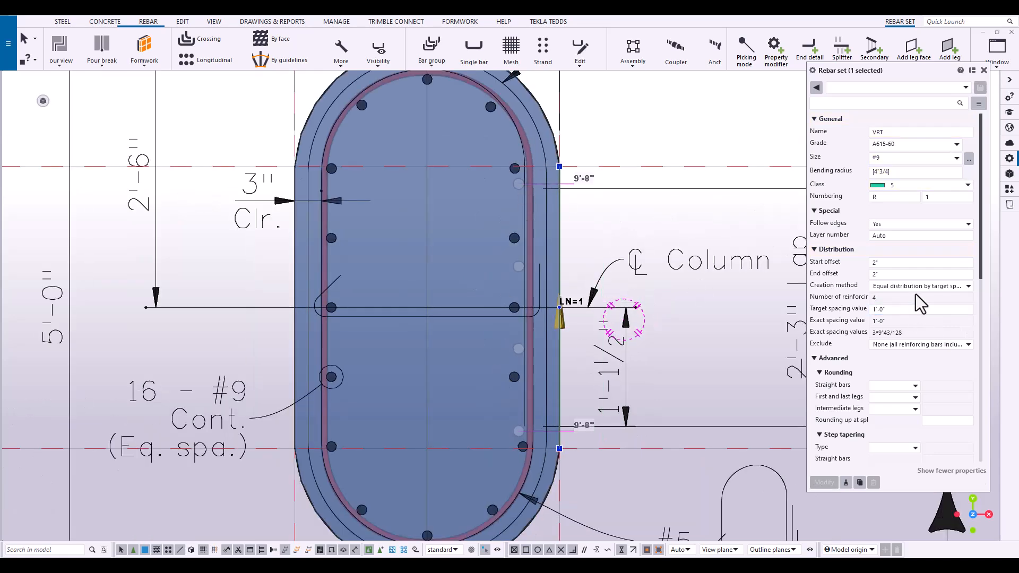
pyautogui.click(921, 286)
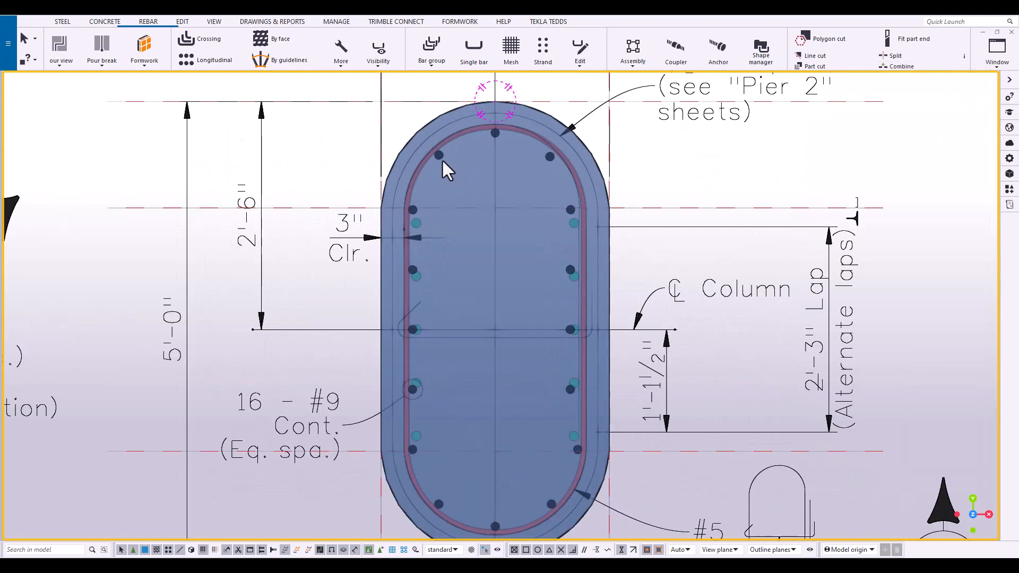
pyautogui.moveTo(488, 158)
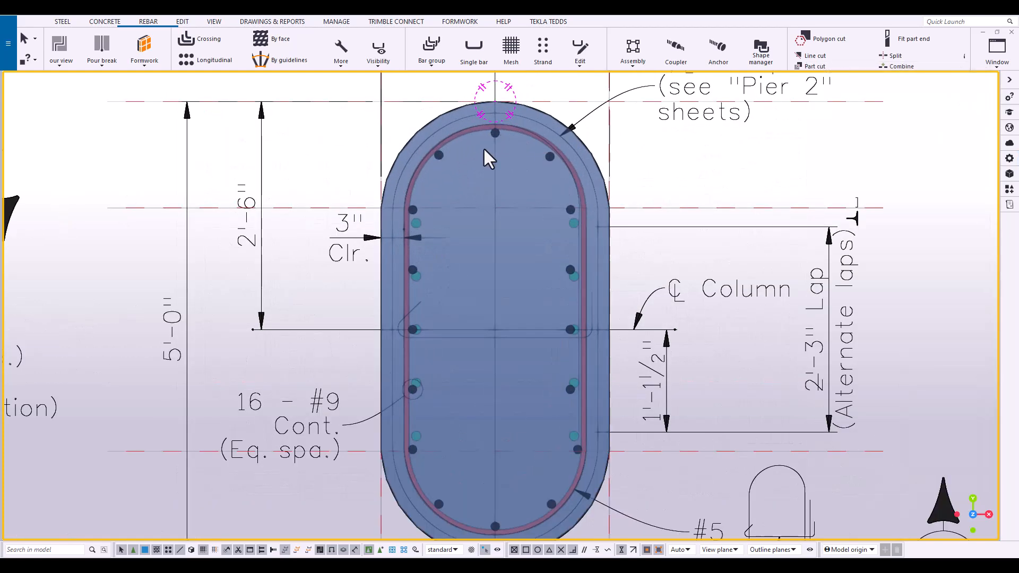
pyautogui.moveTo(458, 178)
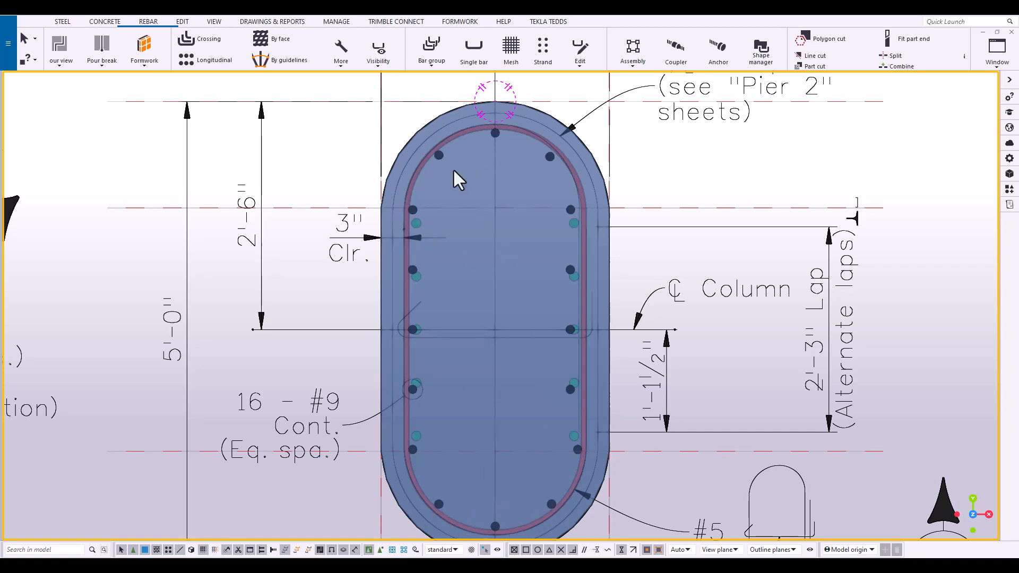
pyautogui.moveTo(499, 177)
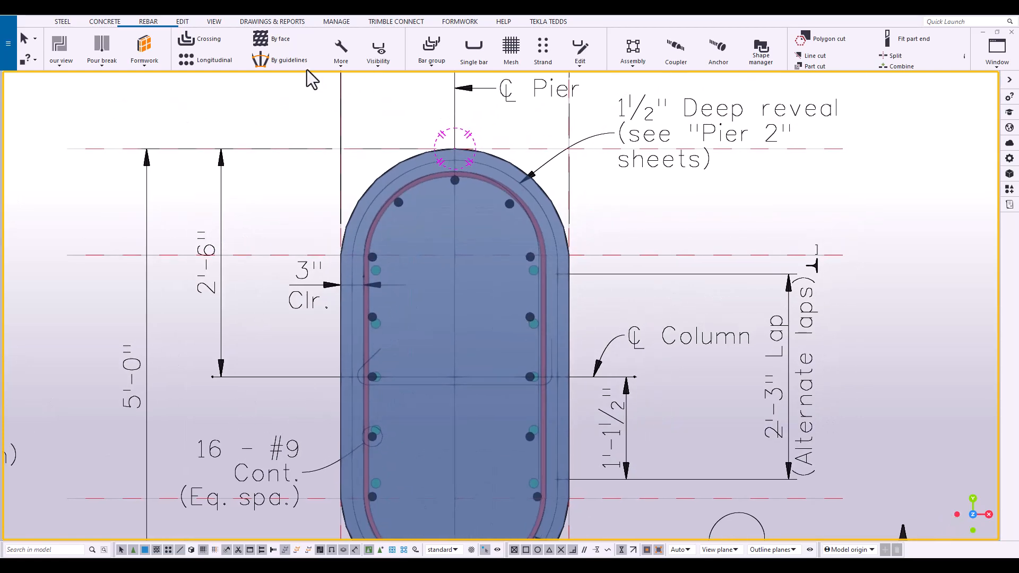
pyautogui.moveTo(432, 47)
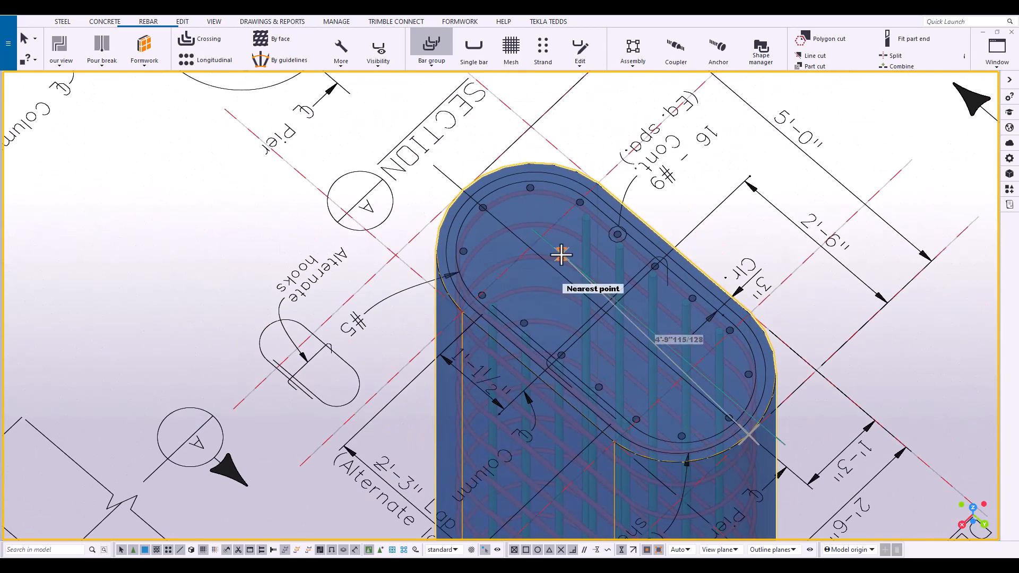
# Place a #9 bar group at the column's rounded top end
pyautogui.click(561, 256)
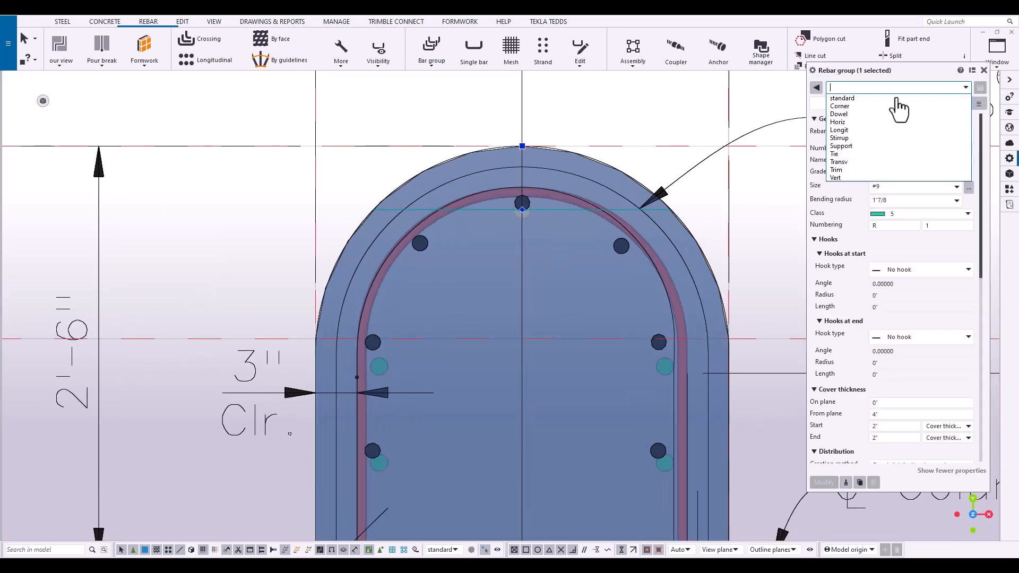
pyautogui.moveTo(858, 159)
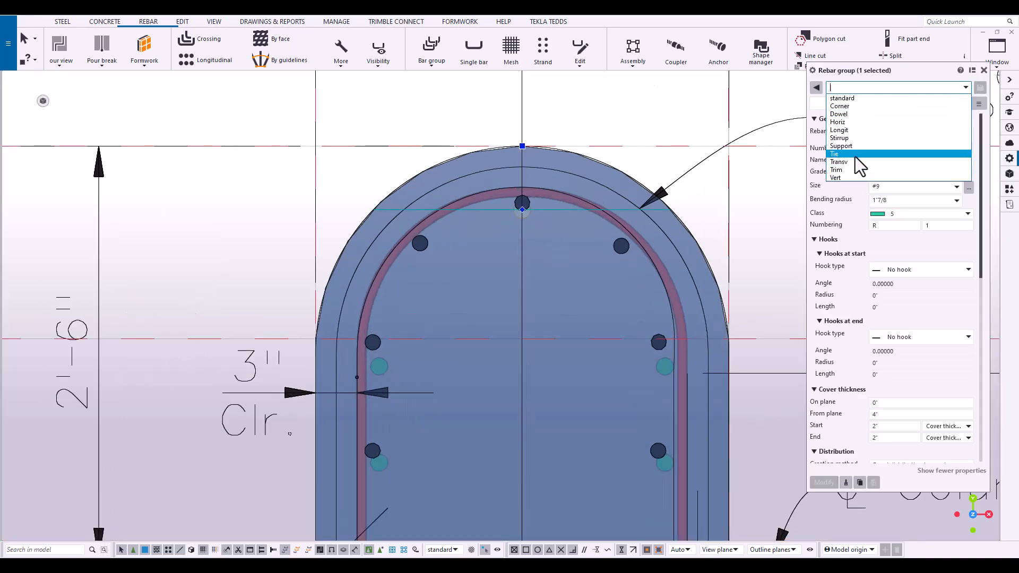
# Load the Vert preset and modify the bar group to A615-60 #9, equally distributed by 2 bars
pyautogui.click(835, 177)
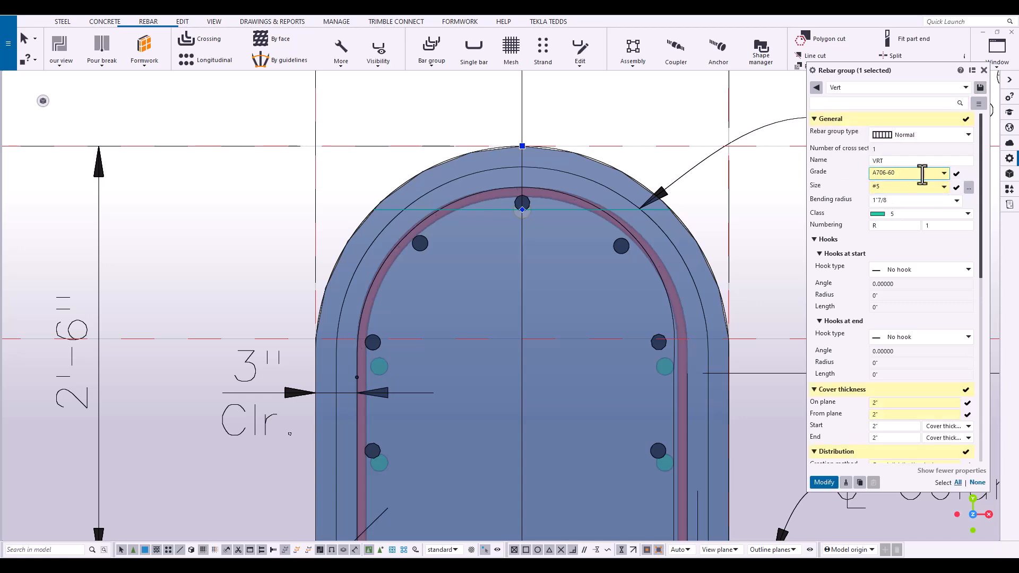
pyautogui.click(967, 173)
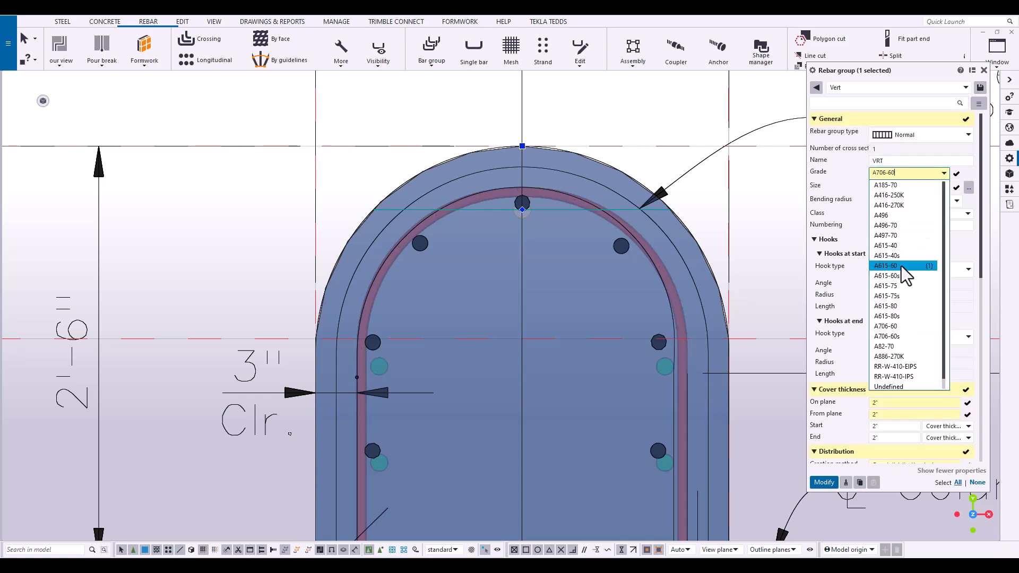
pyautogui.click(824, 483)
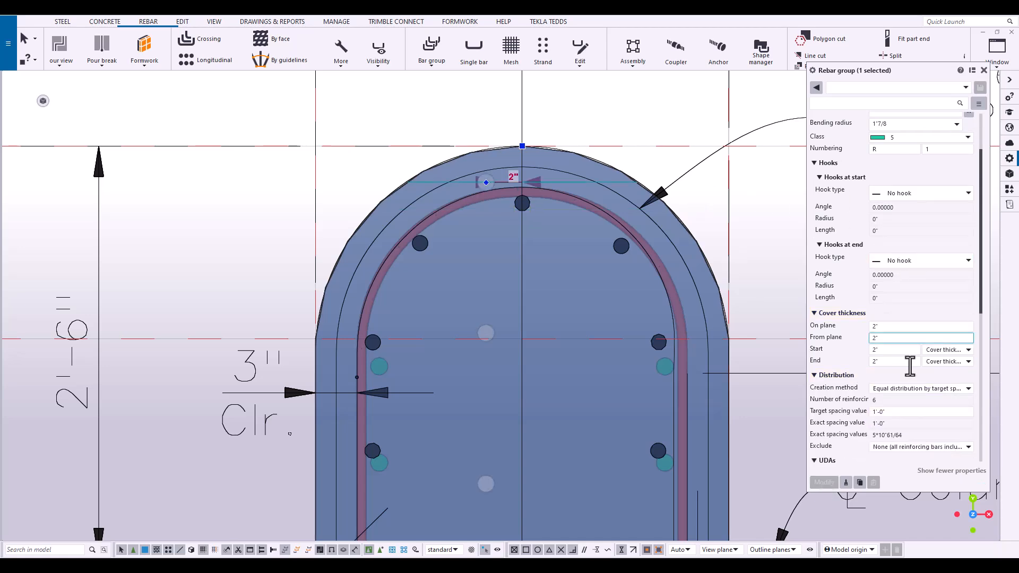
pyautogui.click(968, 387)
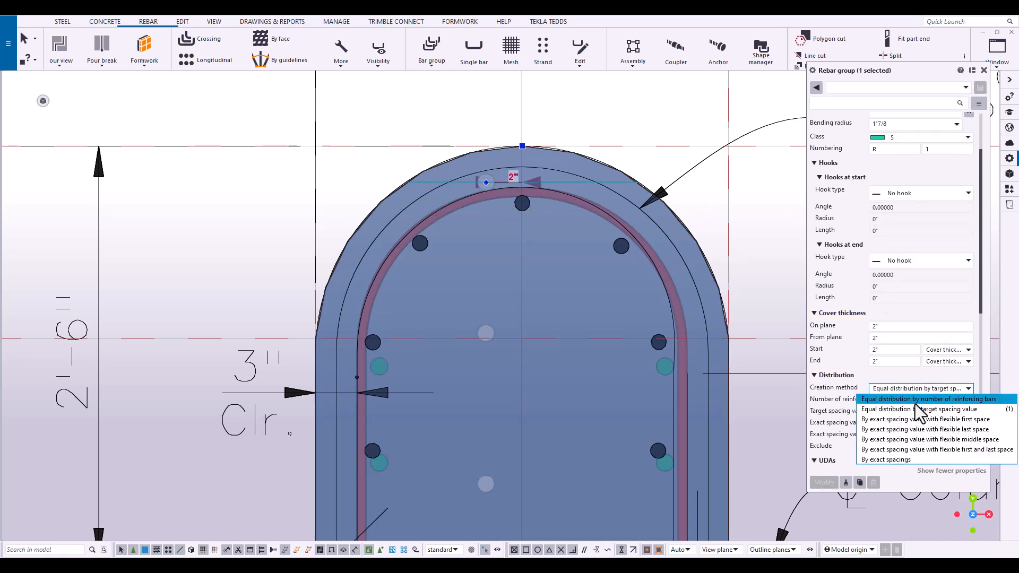
pyautogui.click(925, 398)
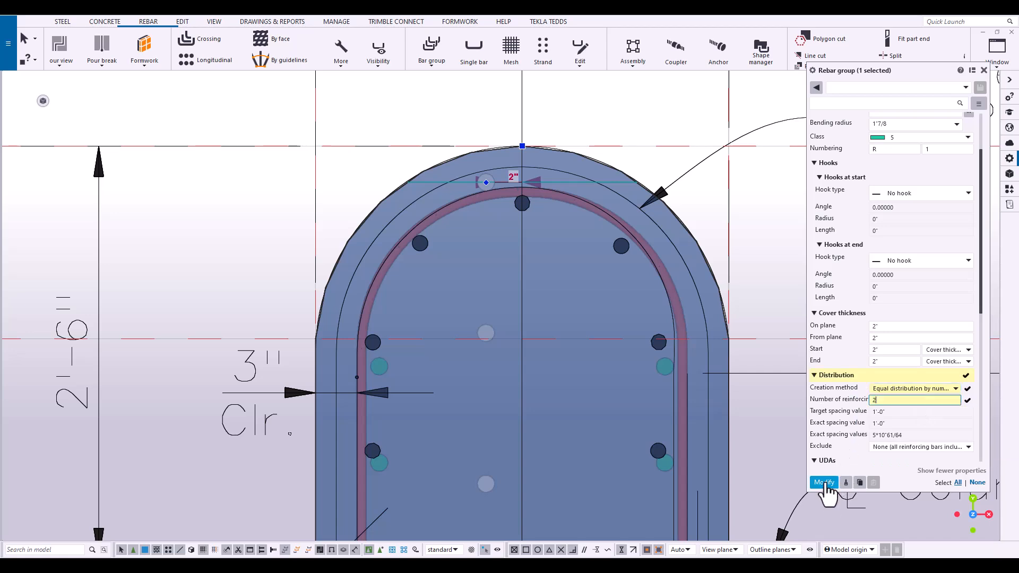
pyautogui.click(824, 482)
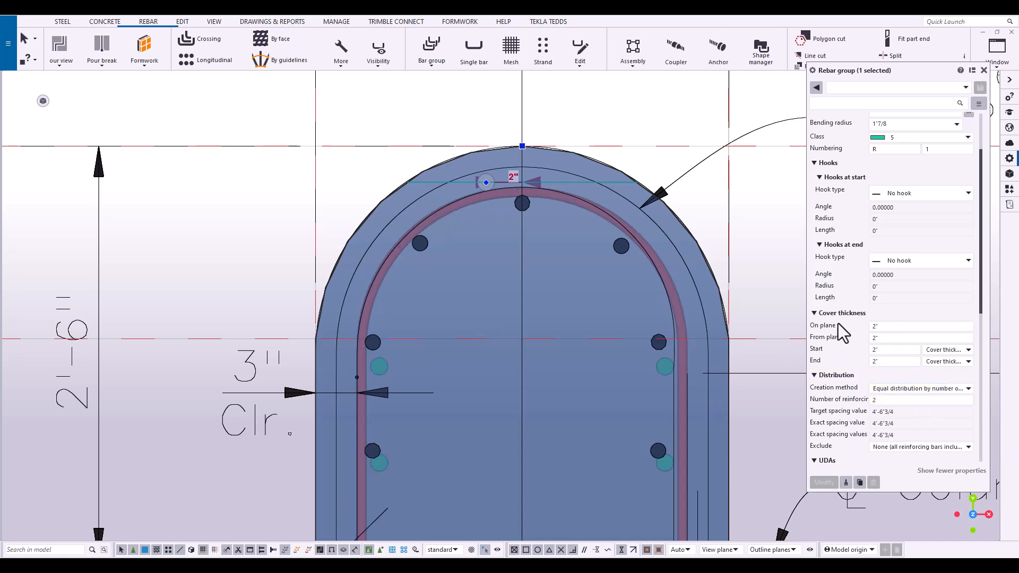
pyautogui.moveTo(526, 189)
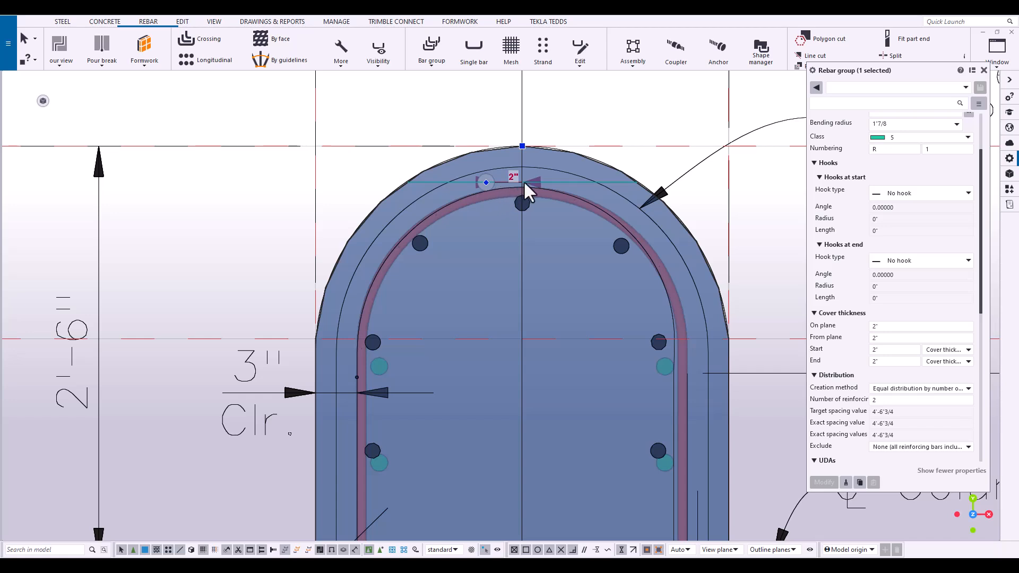
pyautogui.click(916, 337)
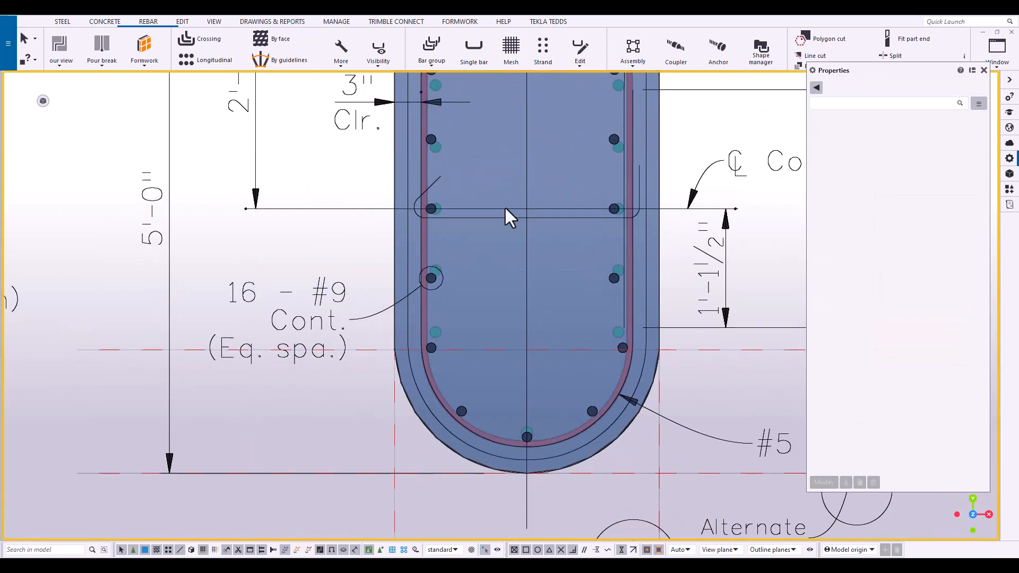
pyautogui.moveTo(641, 426)
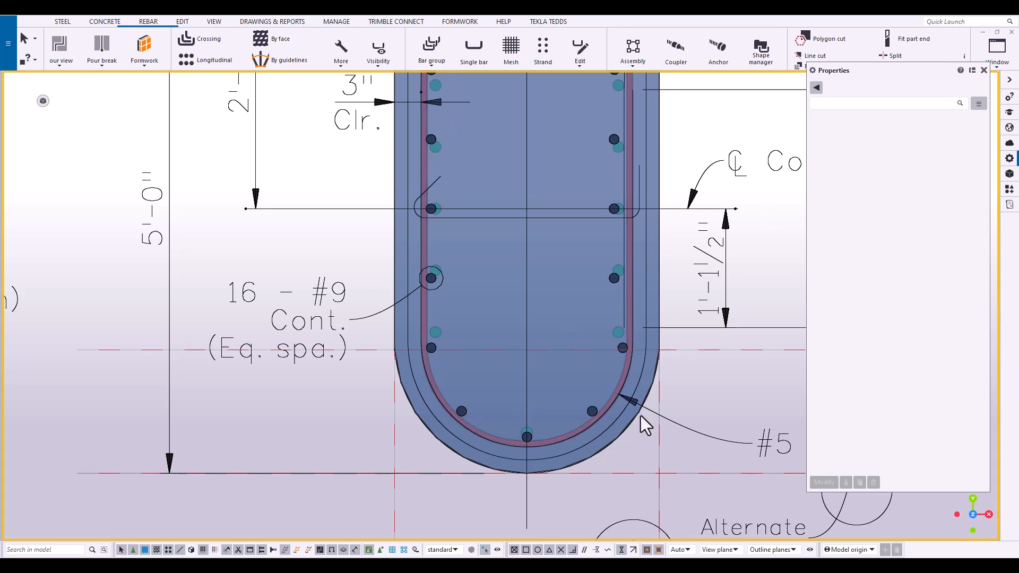
# Place a vertical bar group along the bottom arc with 4.5-inch from-plane cover
pyautogui.click(431, 42)
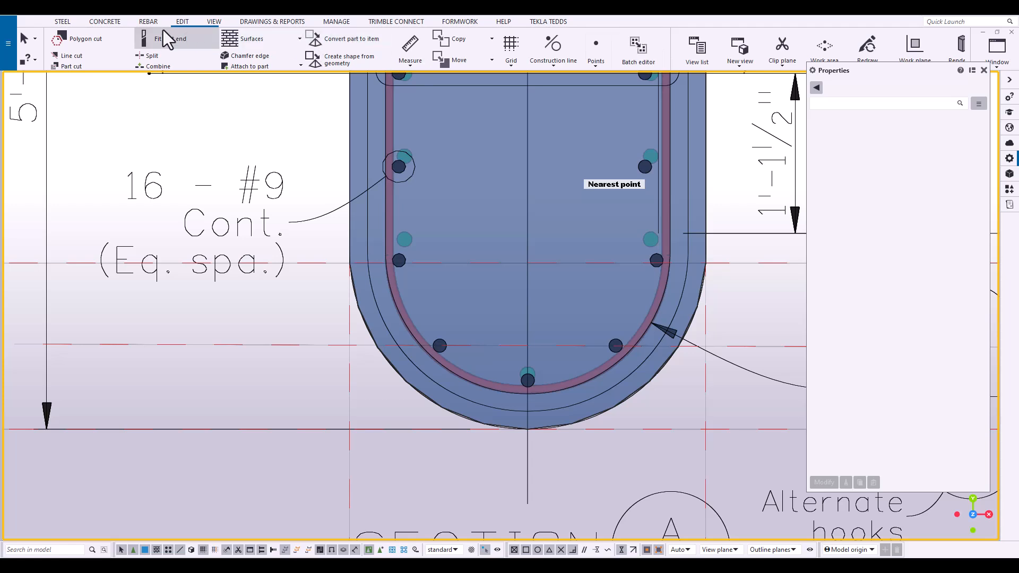
pyautogui.click(147, 21)
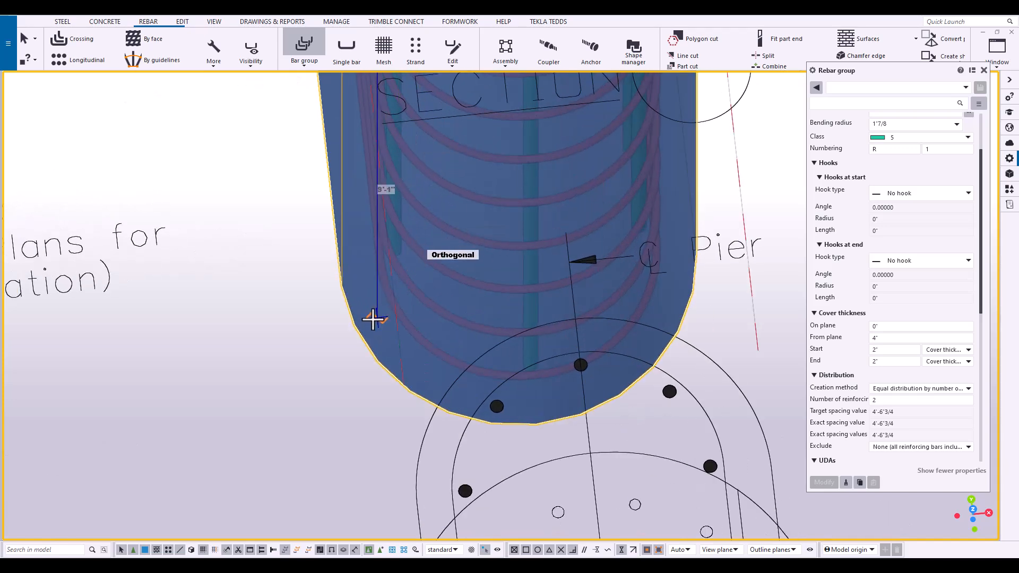
pyautogui.moveTo(375, 358)
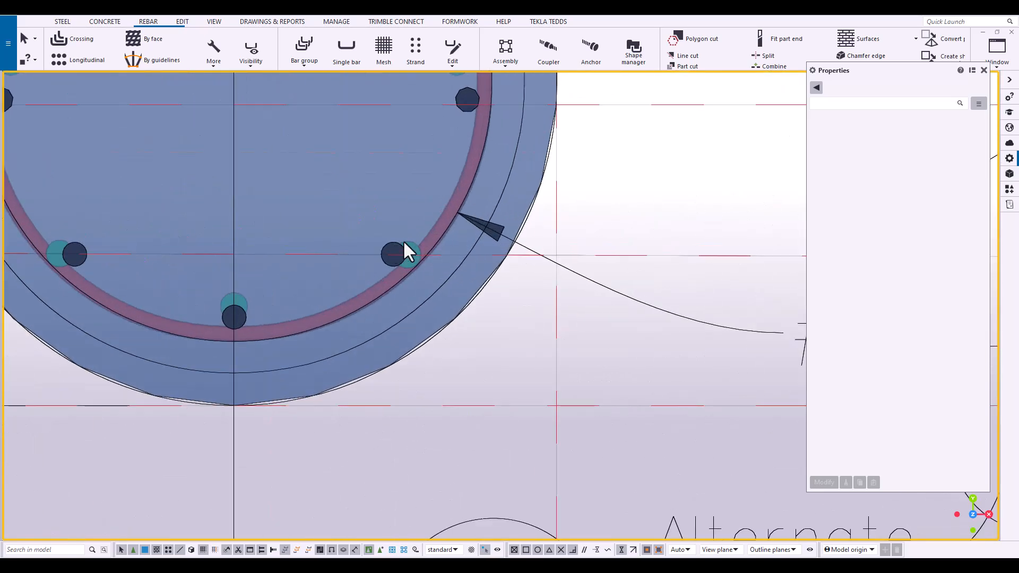
pyautogui.click(405, 255)
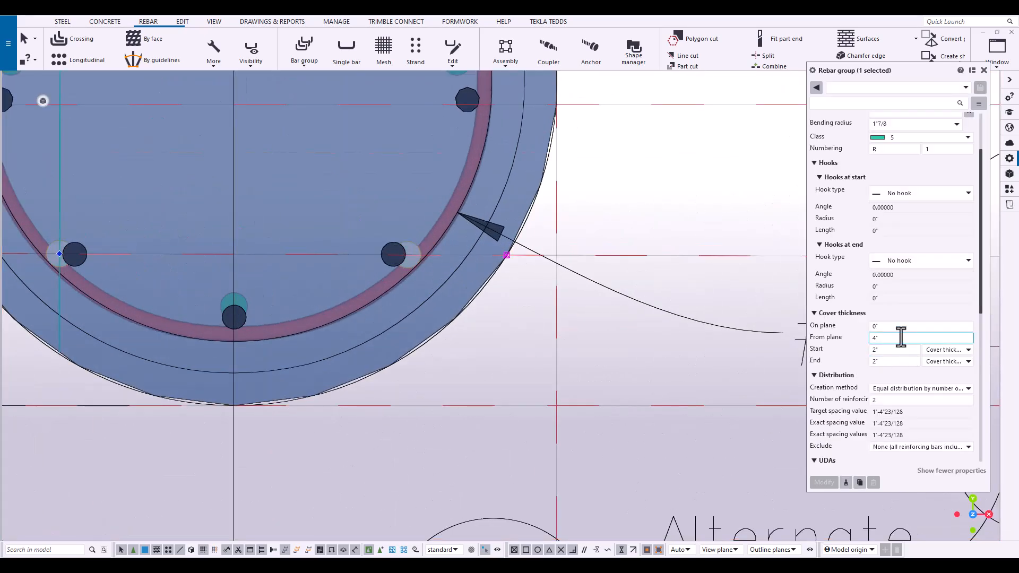
pyautogui.write('4,5')
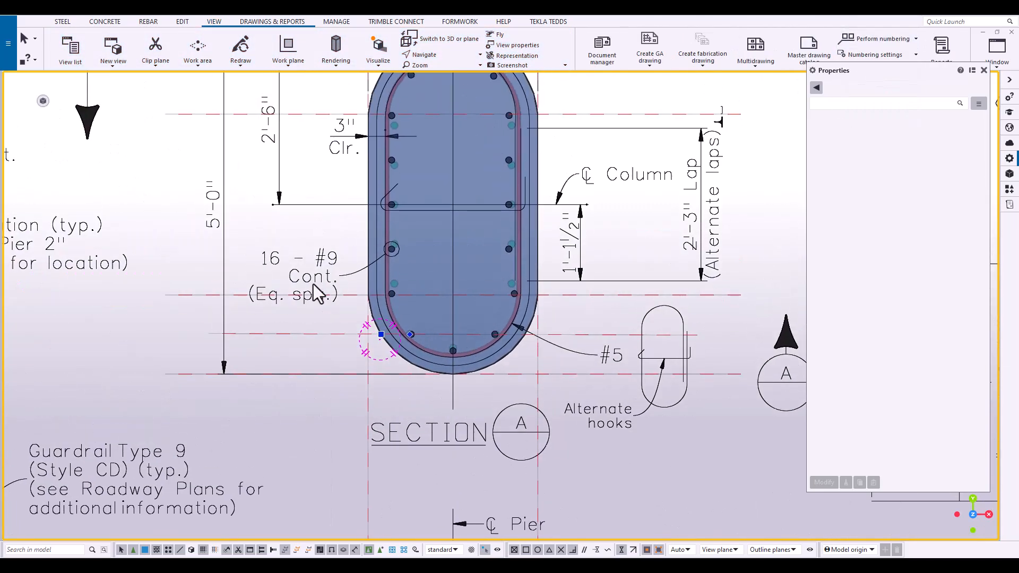
pyautogui.moveTo(351, 270)
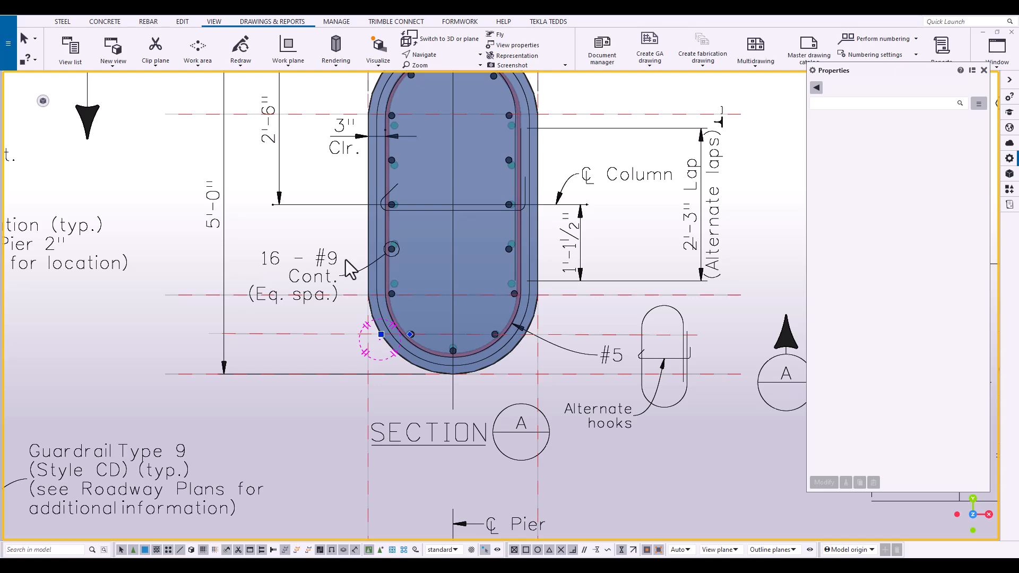
pyautogui.rightClick(469, 211)
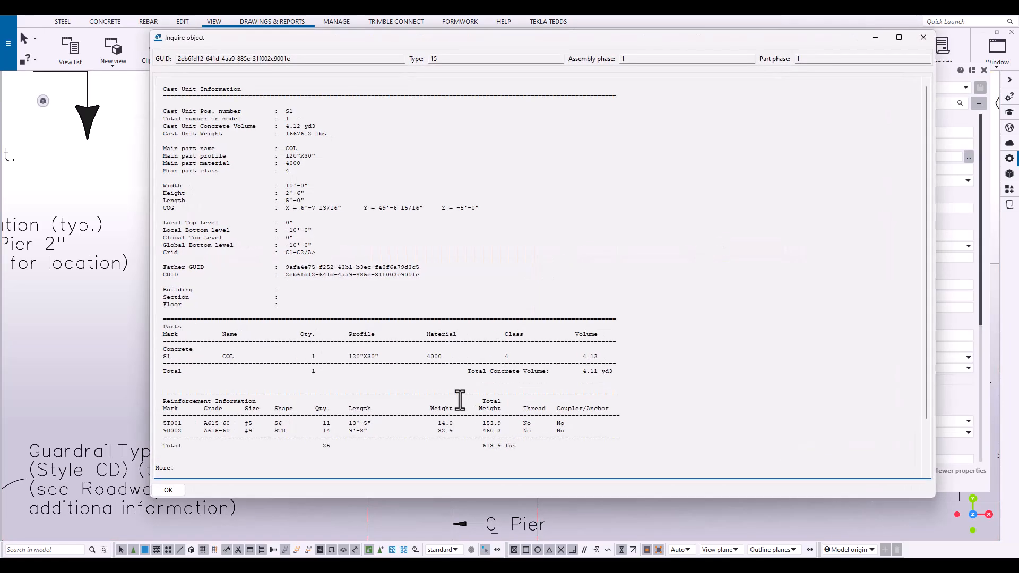
pyautogui.moveTo(398, 429)
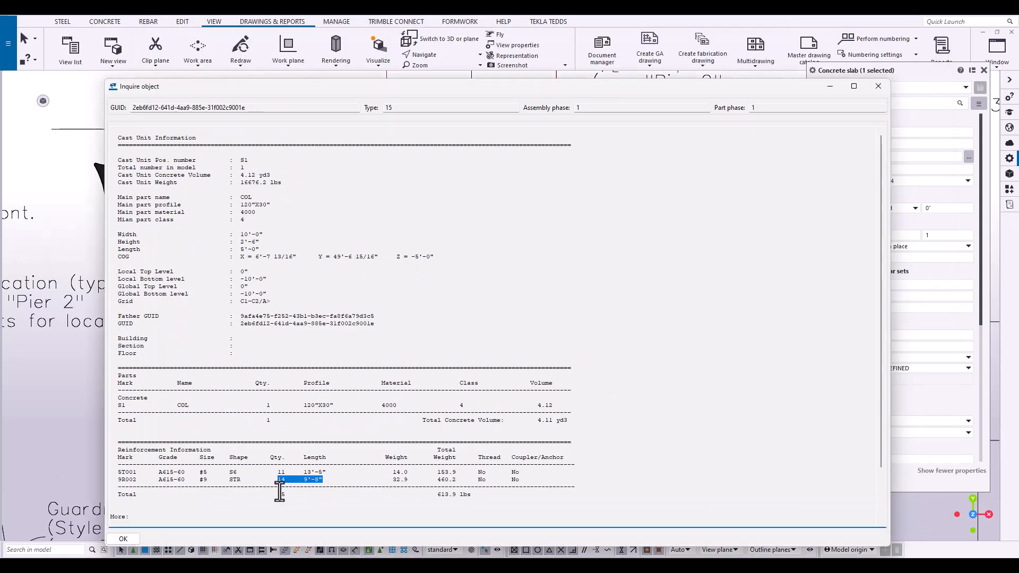
pyautogui.click(123, 539)
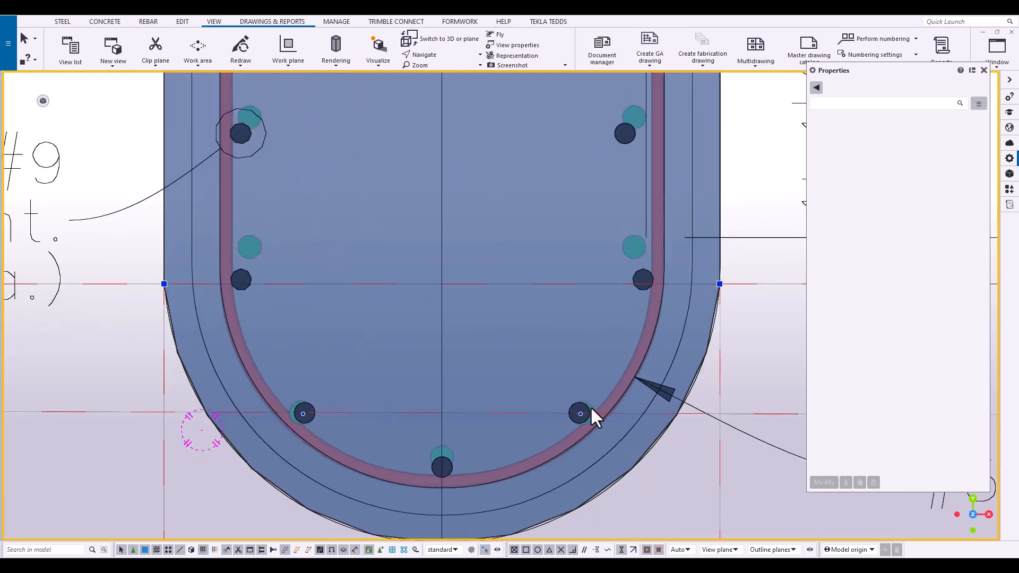
# Mirror the bottom bar group about the column centre onto the upper end, then close Properties
pyautogui.rightClick(580, 414)
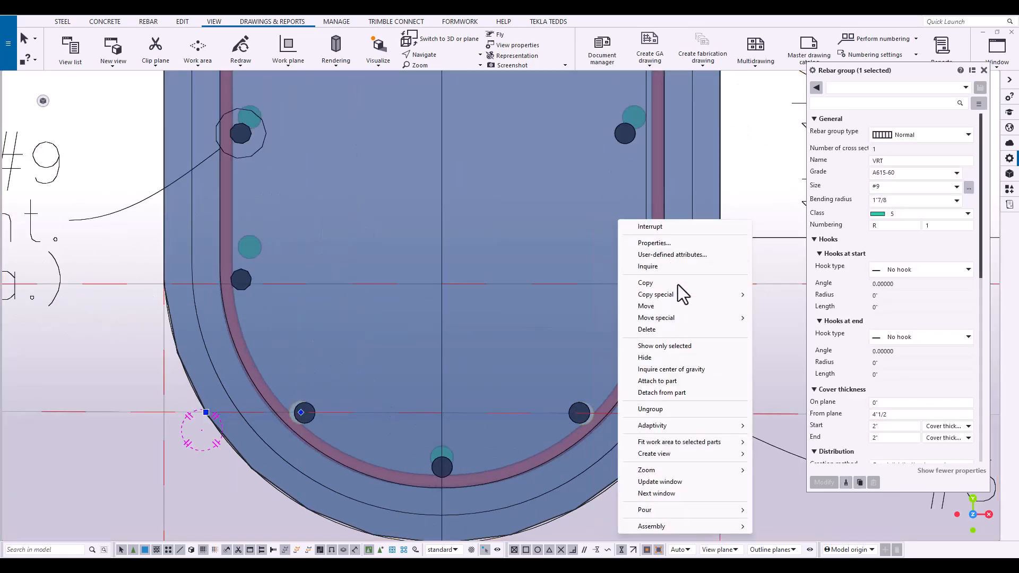
pyautogui.click(655, 295)
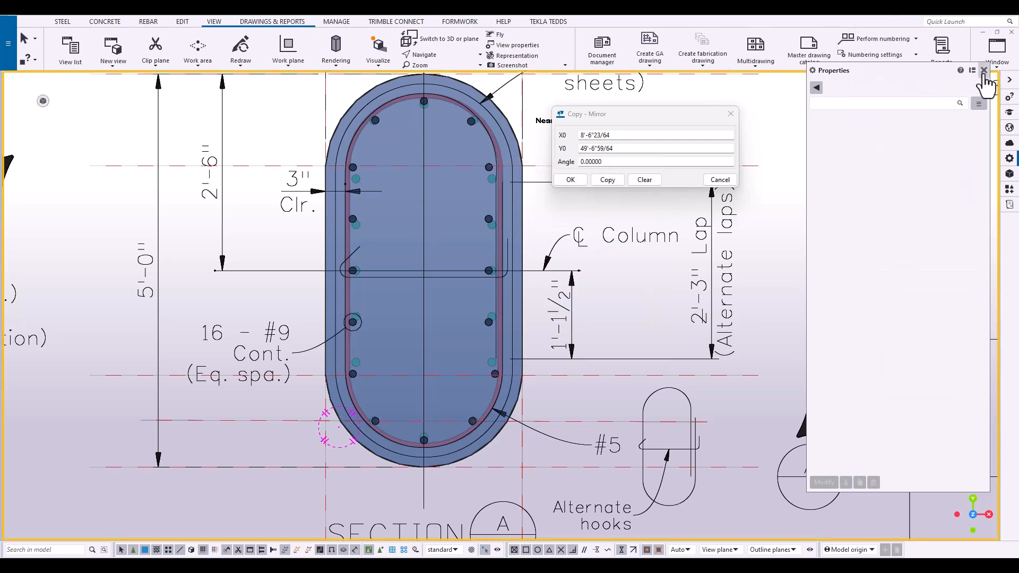
pyautogui.click(983, 69)
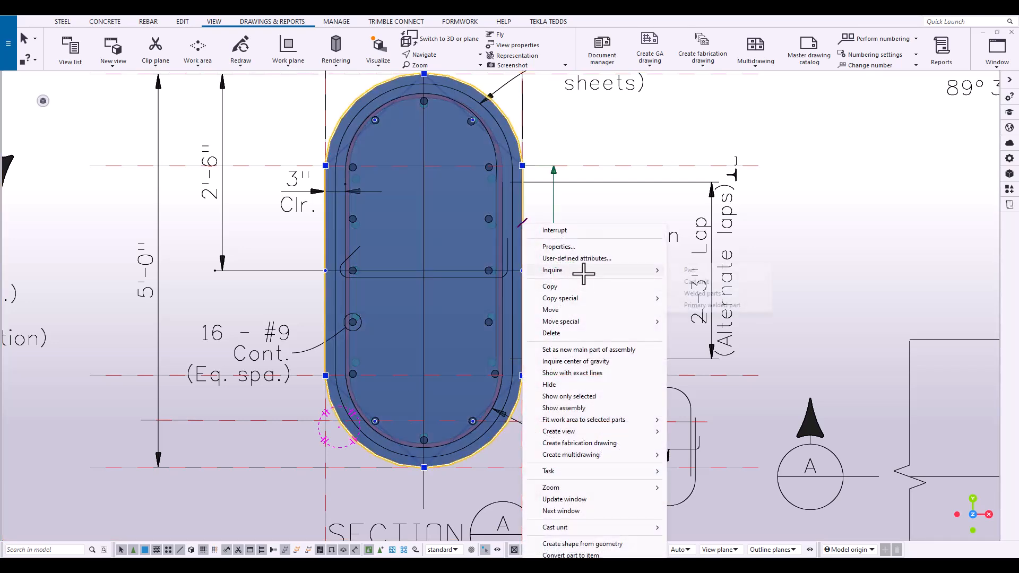
pyautogui.click(553, 271)
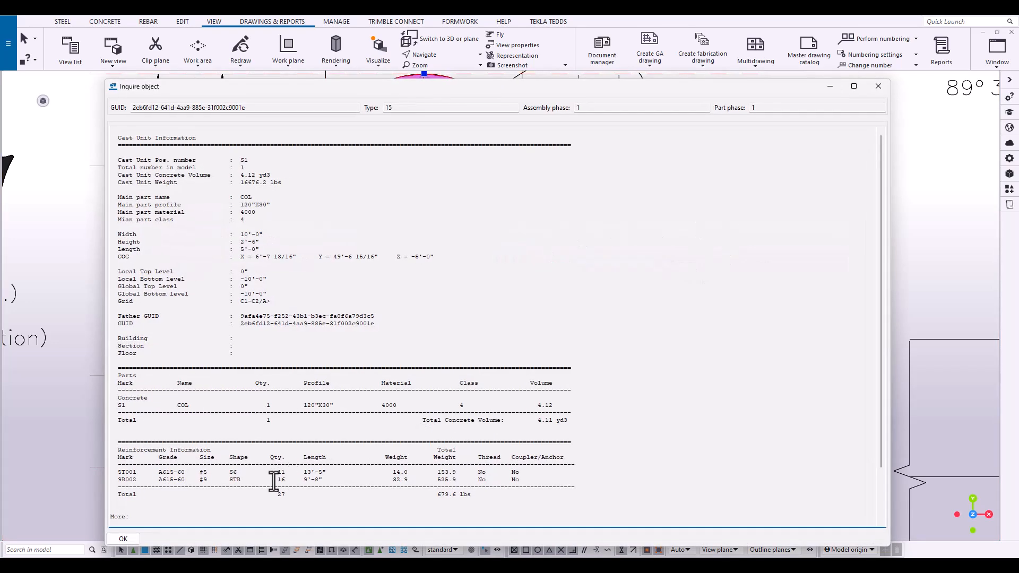
pyautogui.moveTo(276, 480); pyautogui.dragTo(318, 480)
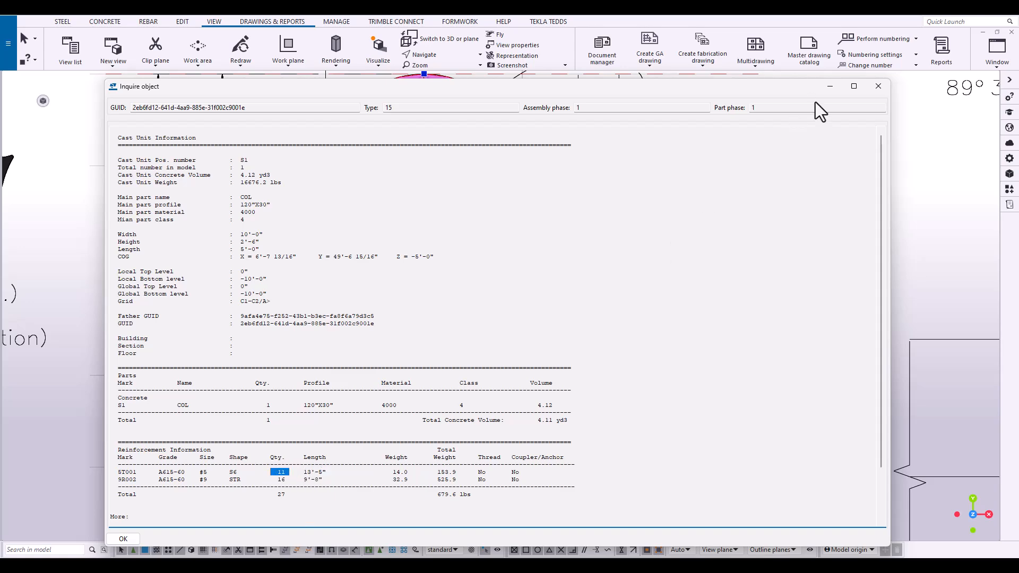
pyautogui.click(122, 539)
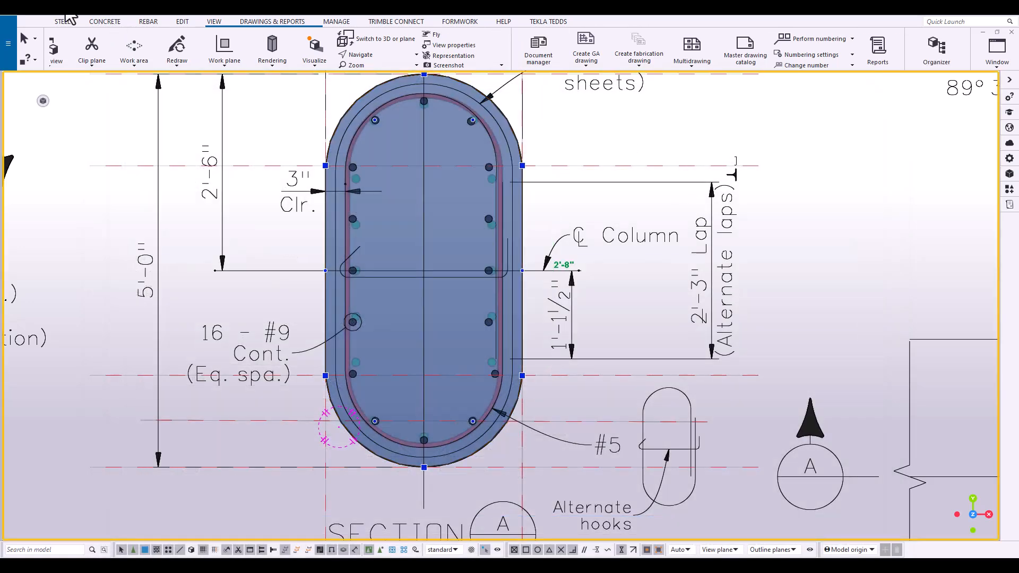